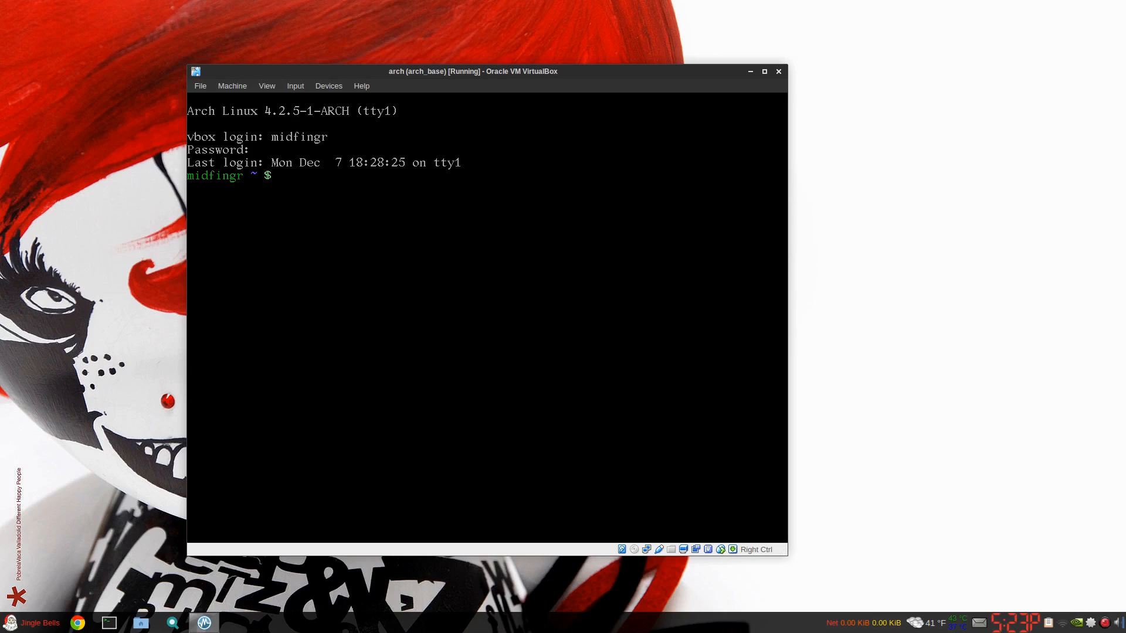
Step: Enlarge the Arch VM console window and begin a yaourt command at the shell prompt
{"action": "left_click_drag", "start_coordinate": [472, 71], "coordinate": [491, 24]}
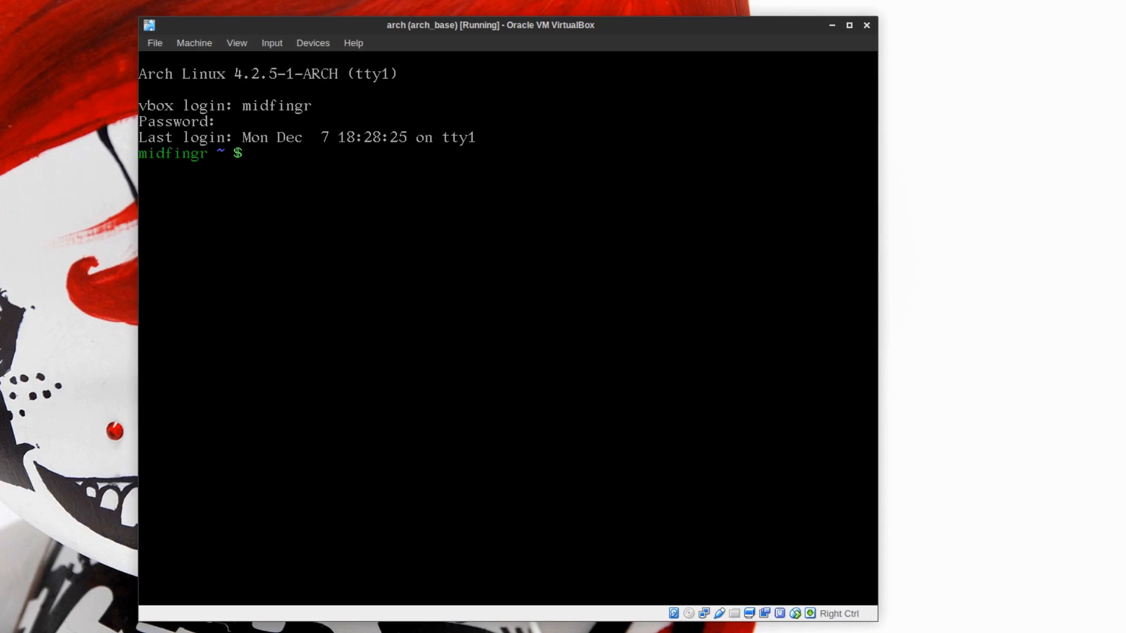
{"action": "type", "text": "yaourt upda"}
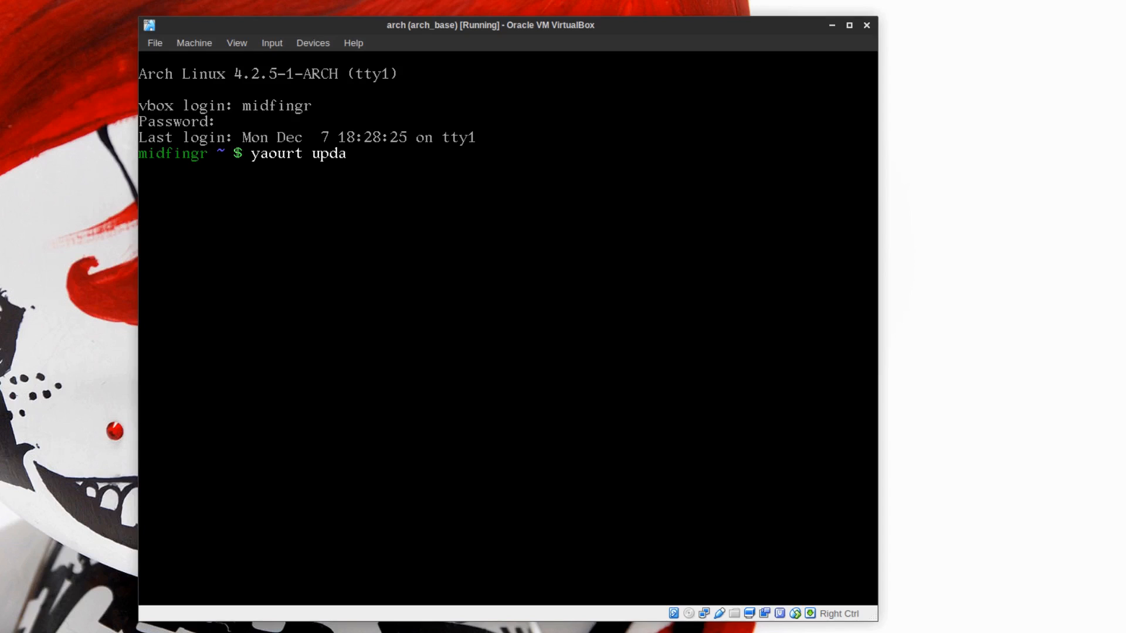
Step: Force-refresh the package databases with sudo pacman -Syy and search yaourt for update-pacman
{"action": "type", "text": "te-pa"}
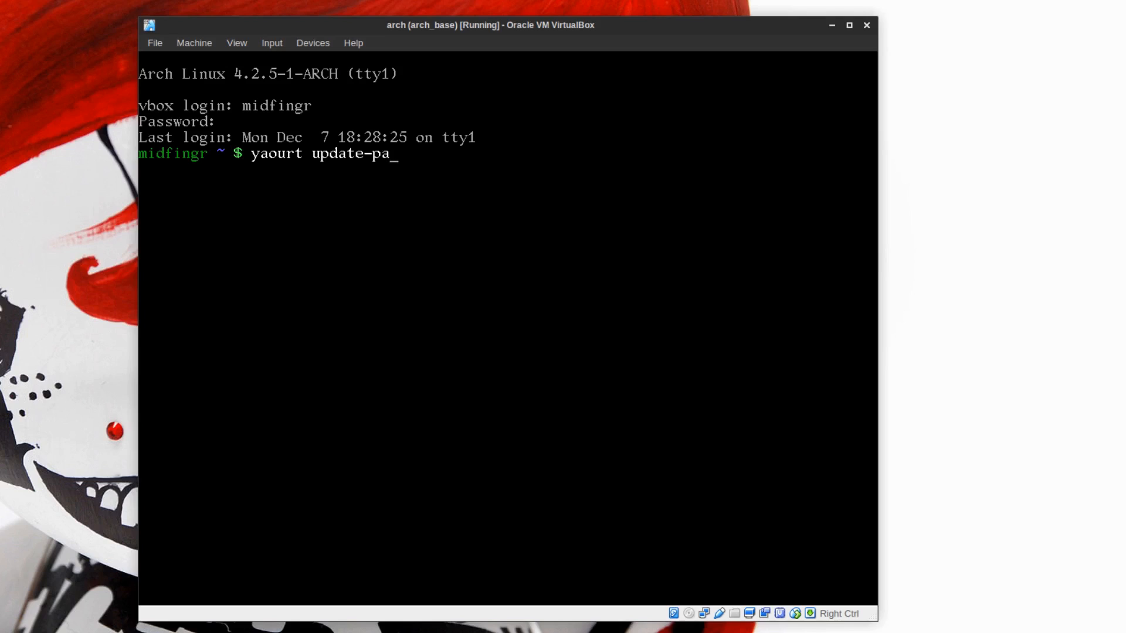
{"action": "type", "text": "cman"}
{"action": "type", "text": "psy"}
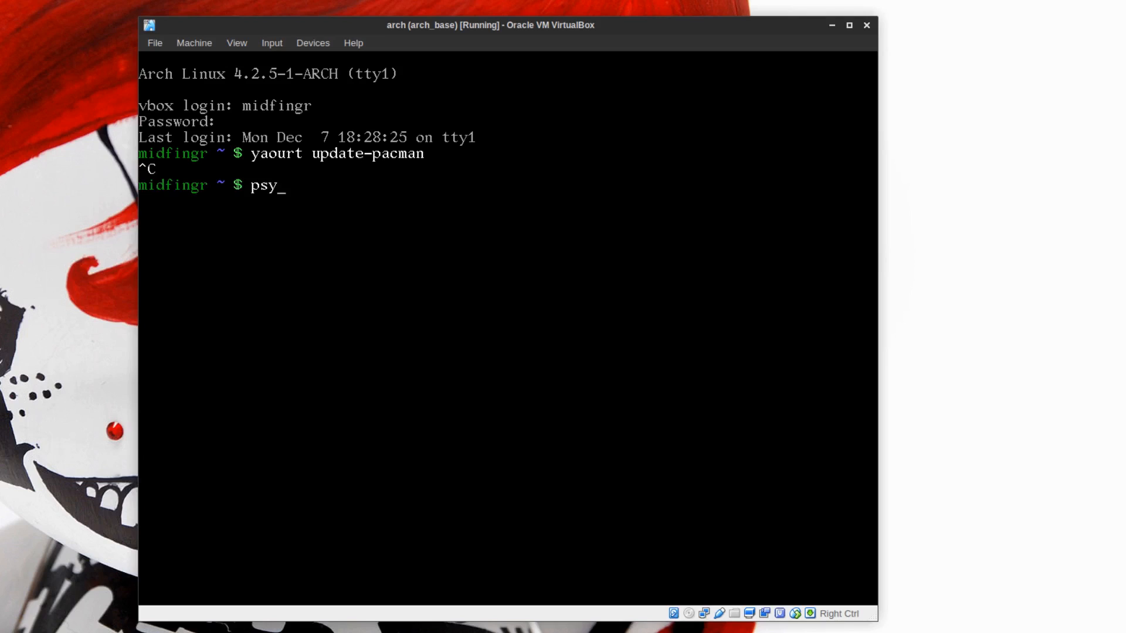
{"action": "type", "text": "sudo"}
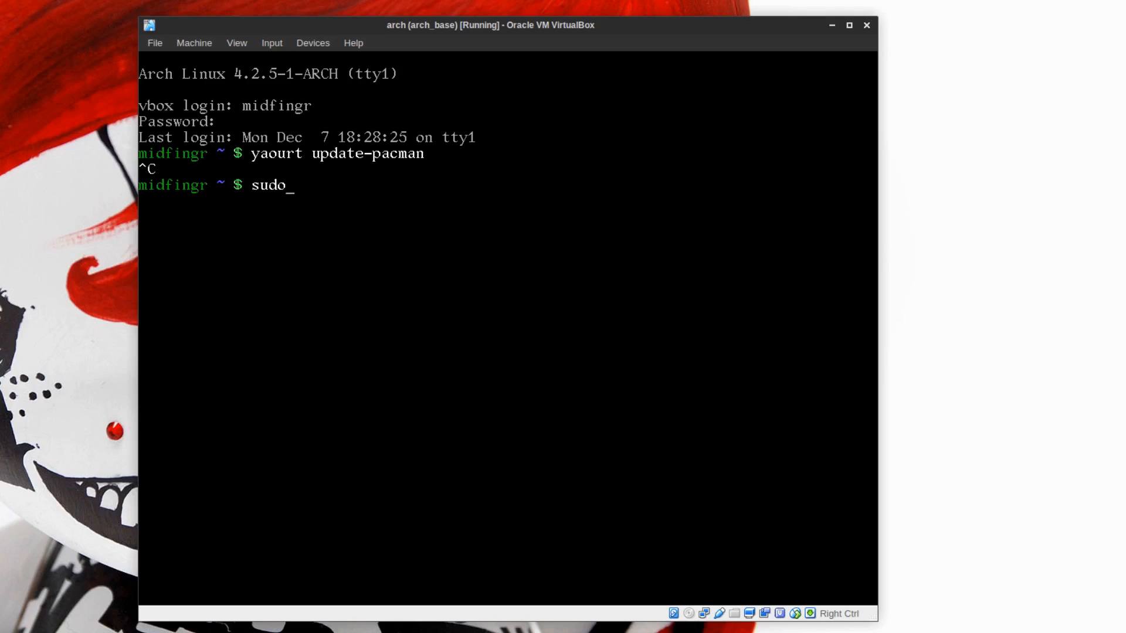
{"action": "type", "text": "pacman -"}
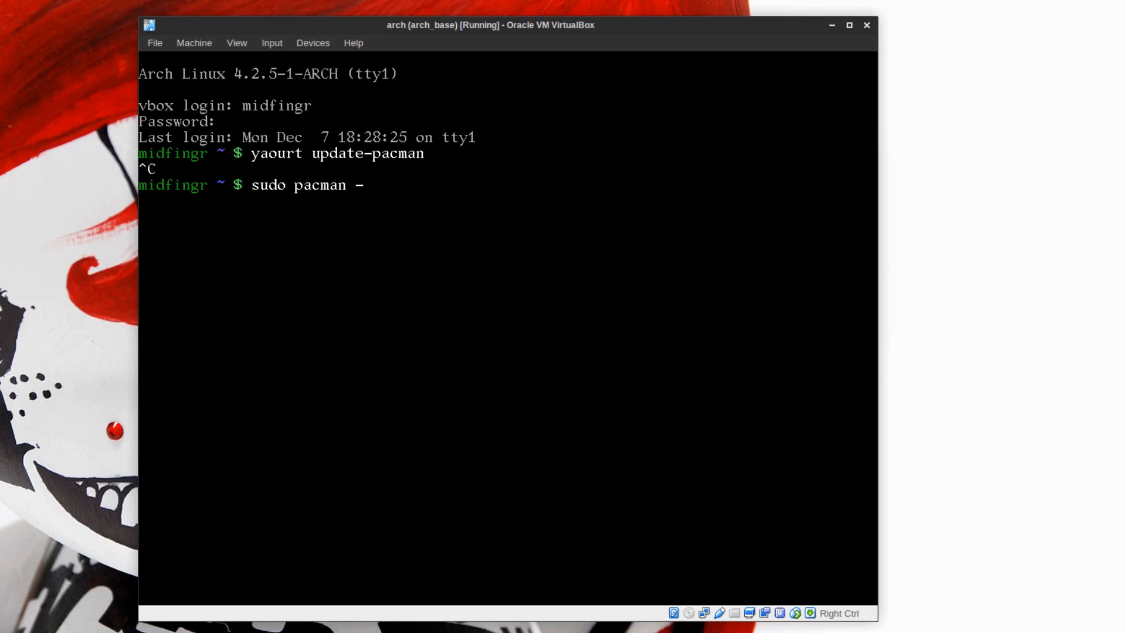
{"action": "type", "text": "Syy"}
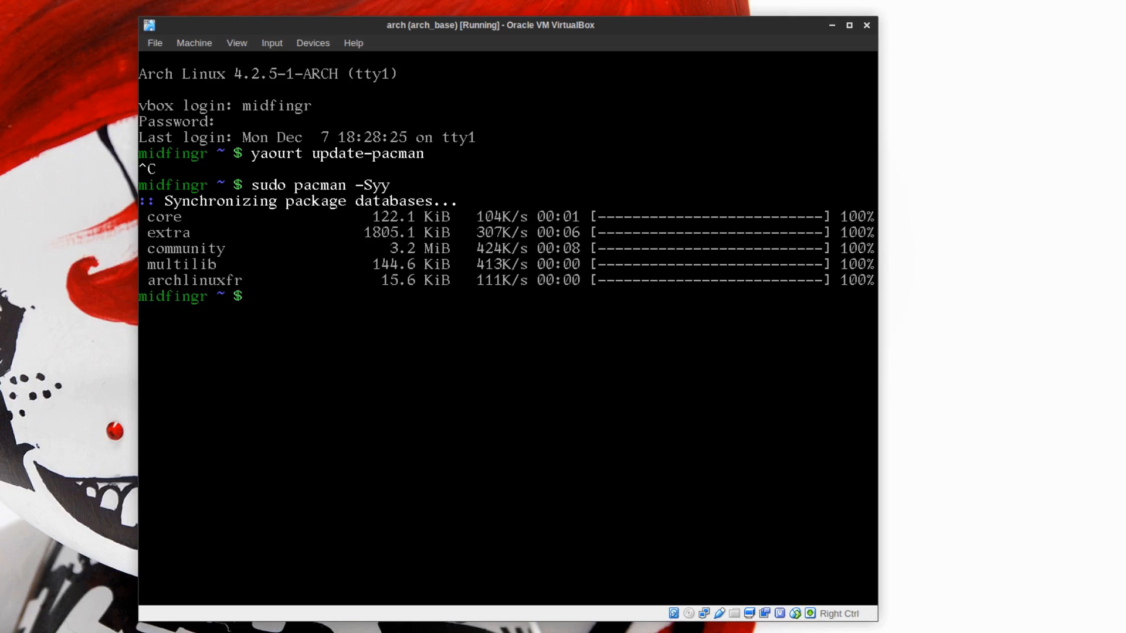
{"action": "type", "text": "yaourt update-pacman"}
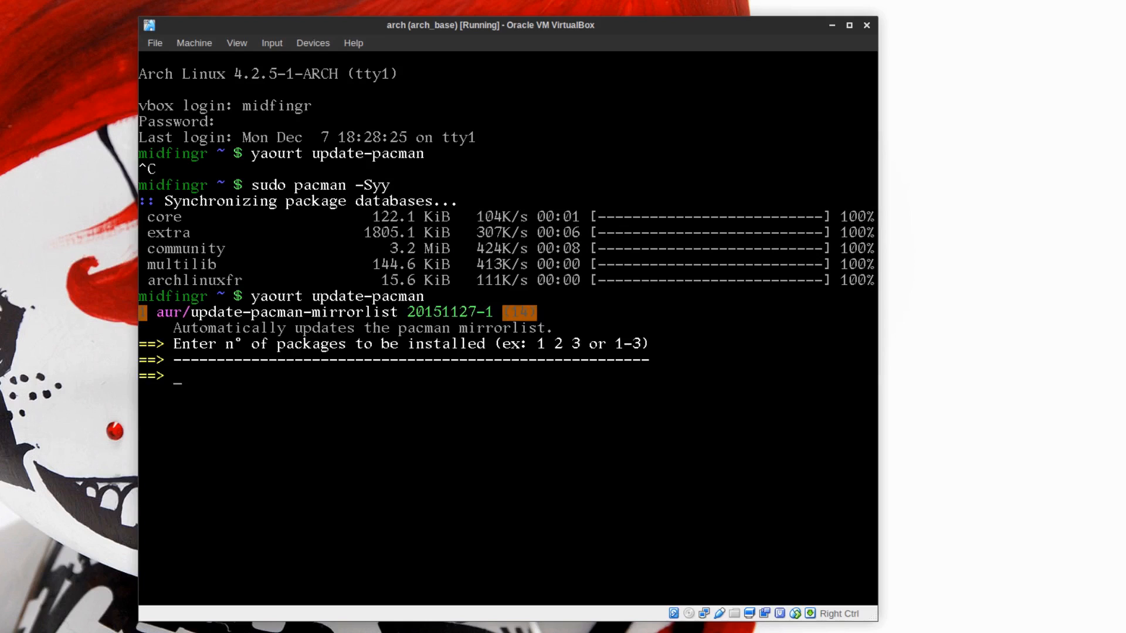
Step: Install AUR package number 1, update-pacman-mirrorlist, declining to edit the PKGBUILD
{"action": "type", "text": "1"}
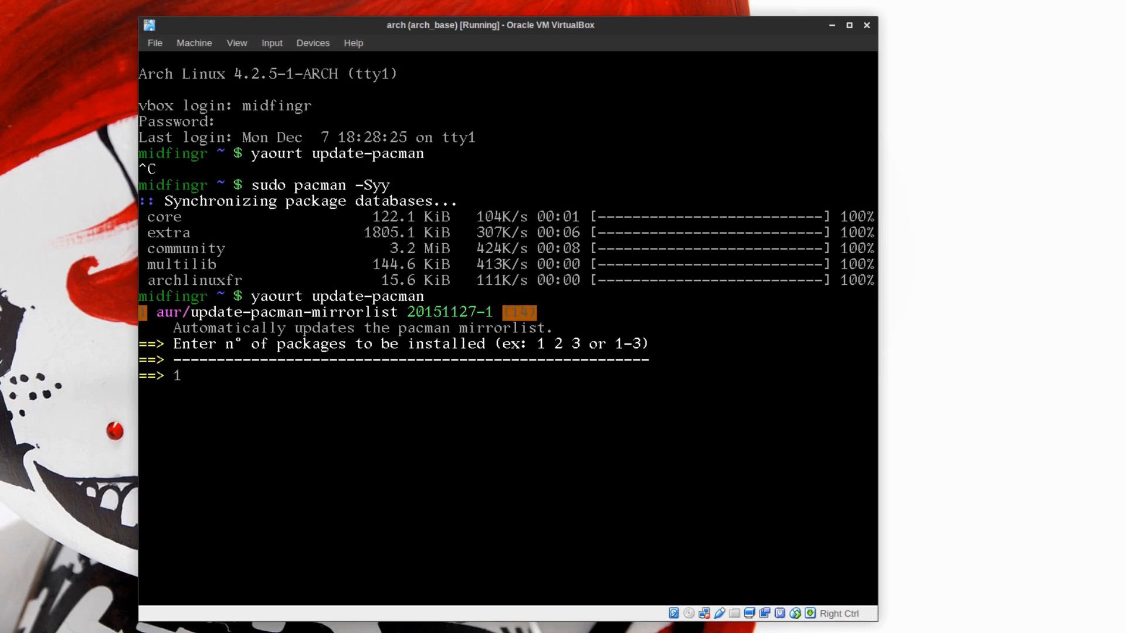
{"action": "key", "text": "Return"}
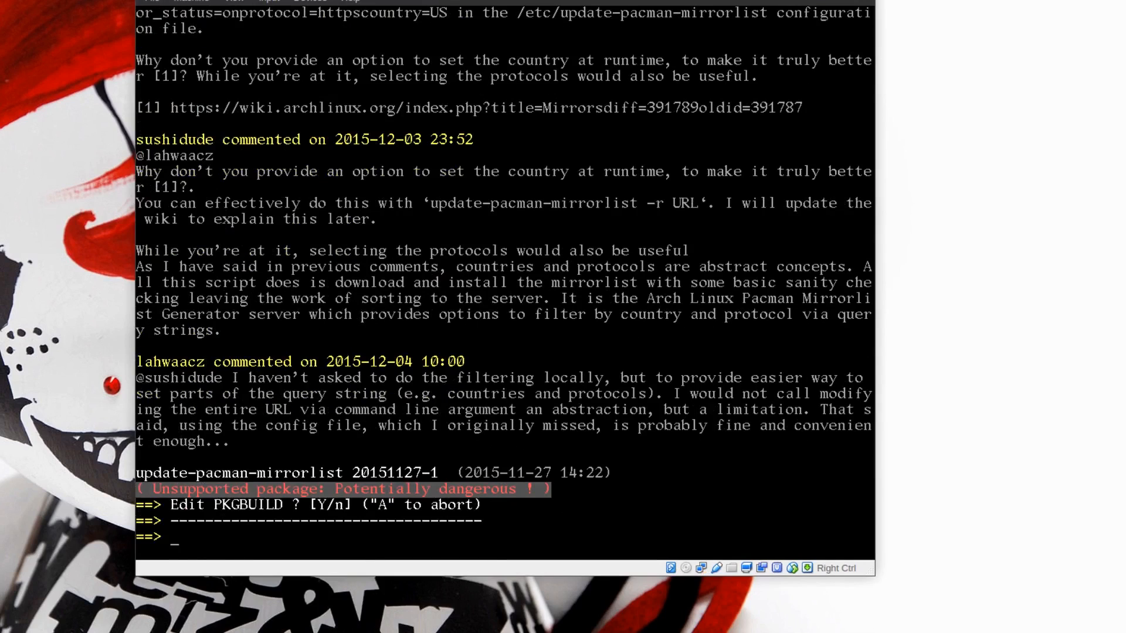
{"action": "type", "text": "n"}
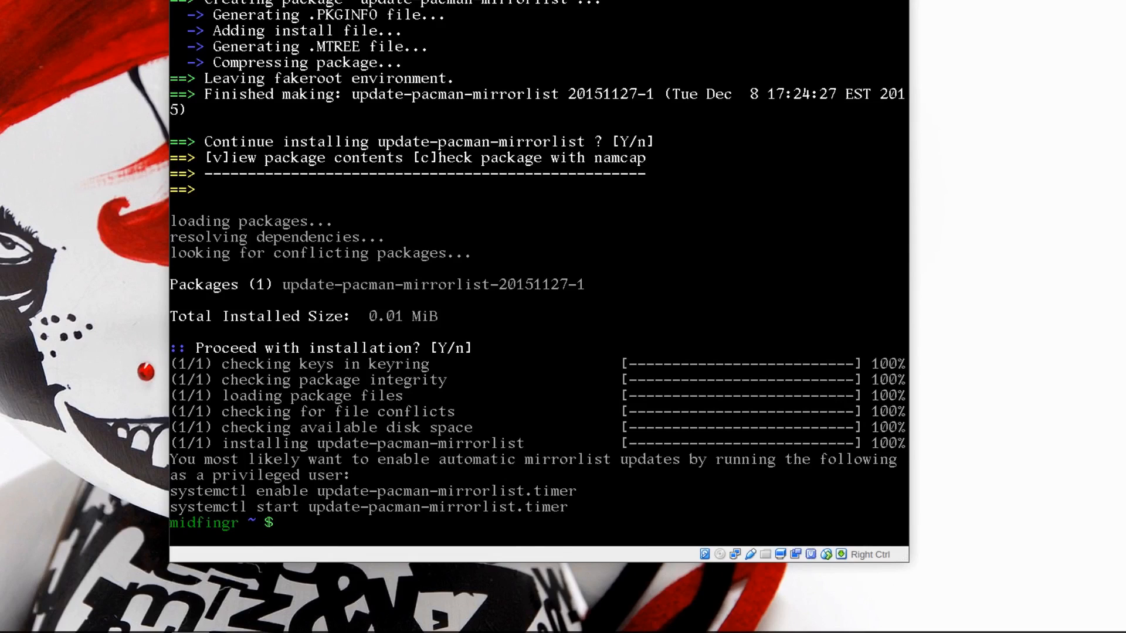
Step: Enable and start update-pacman-mirrorlist.timer with sudo systemctl
{"action": "type", "text": "sudo systemctl enable"}
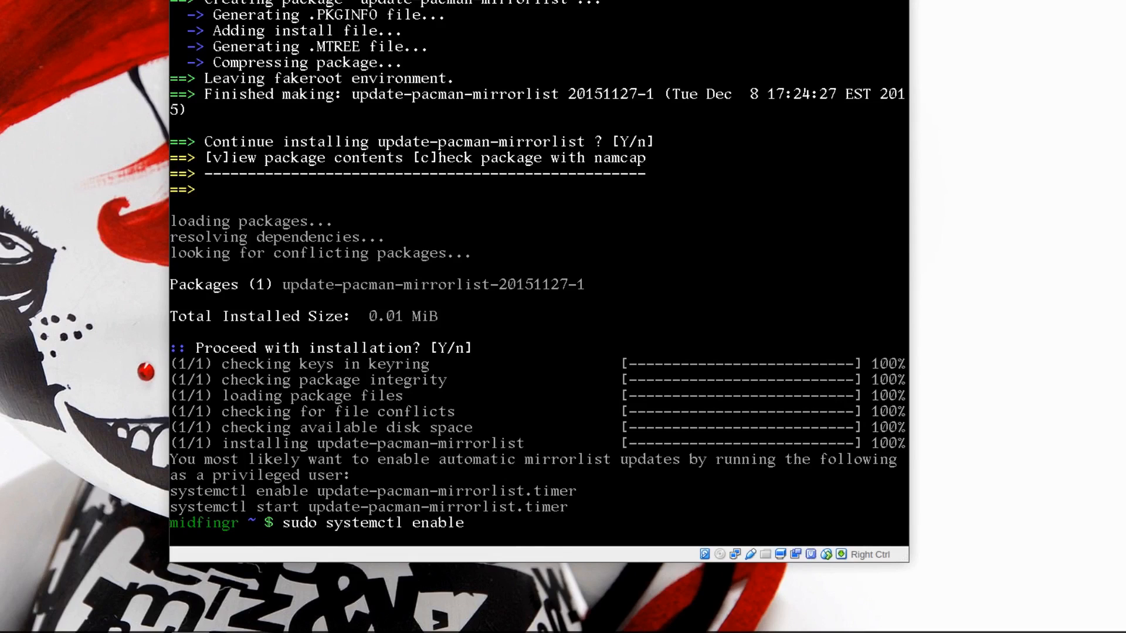
{"action": "type", "text": "upd"}
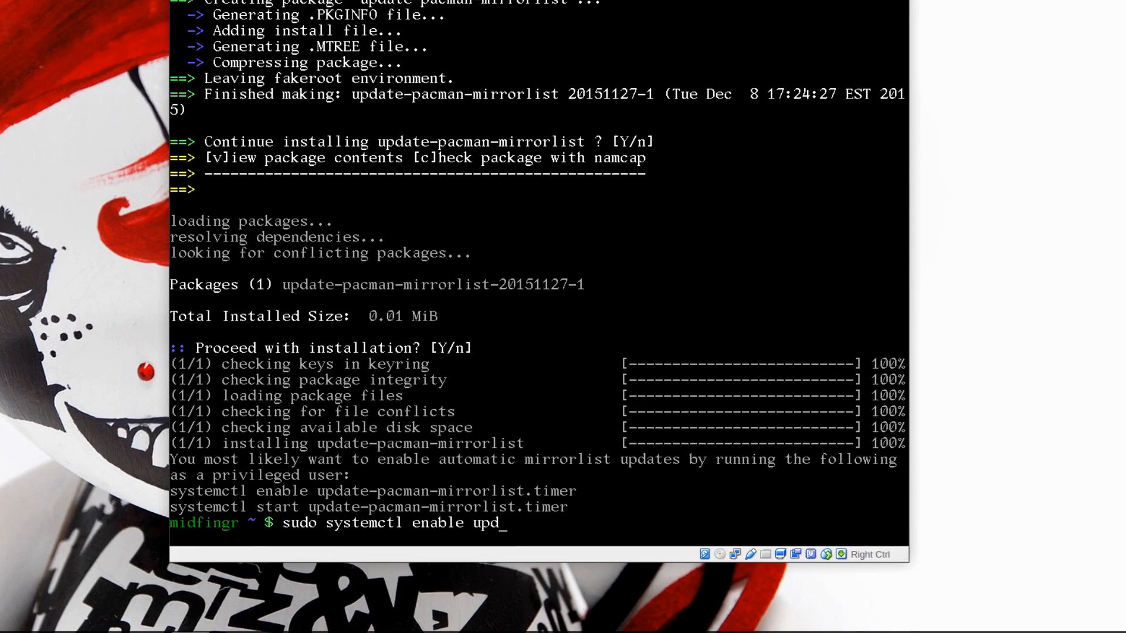
{"action": "type", "text": "ate-pacman-mirrorlist.timer"}
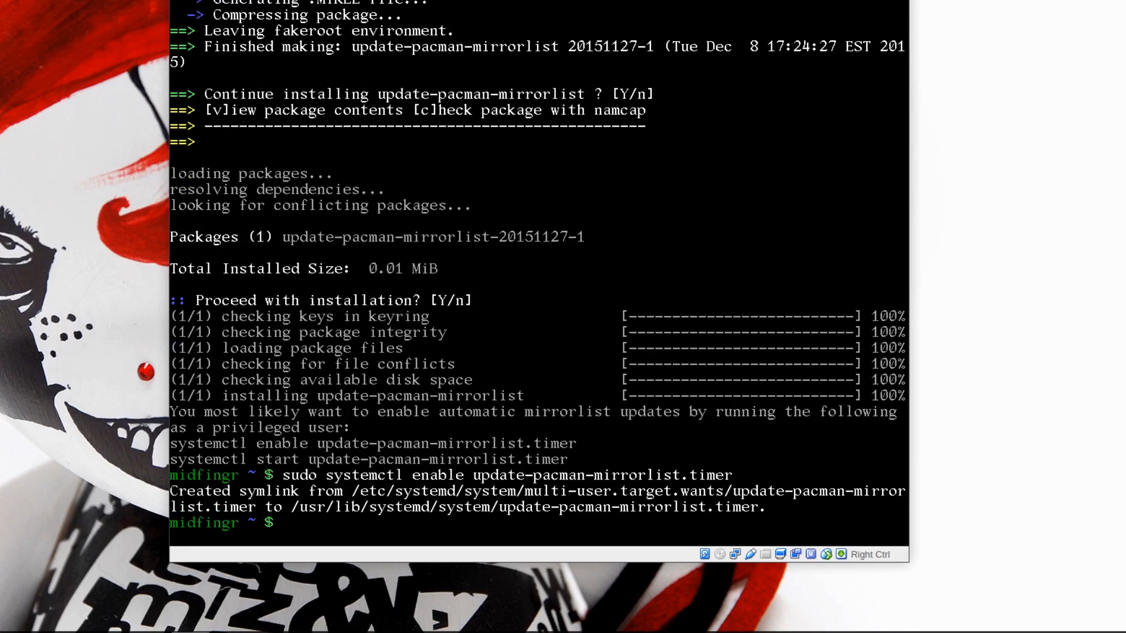
{"action": "type", "text": "sudo systemctl enable update-pacman-mirrorlist.timer"}
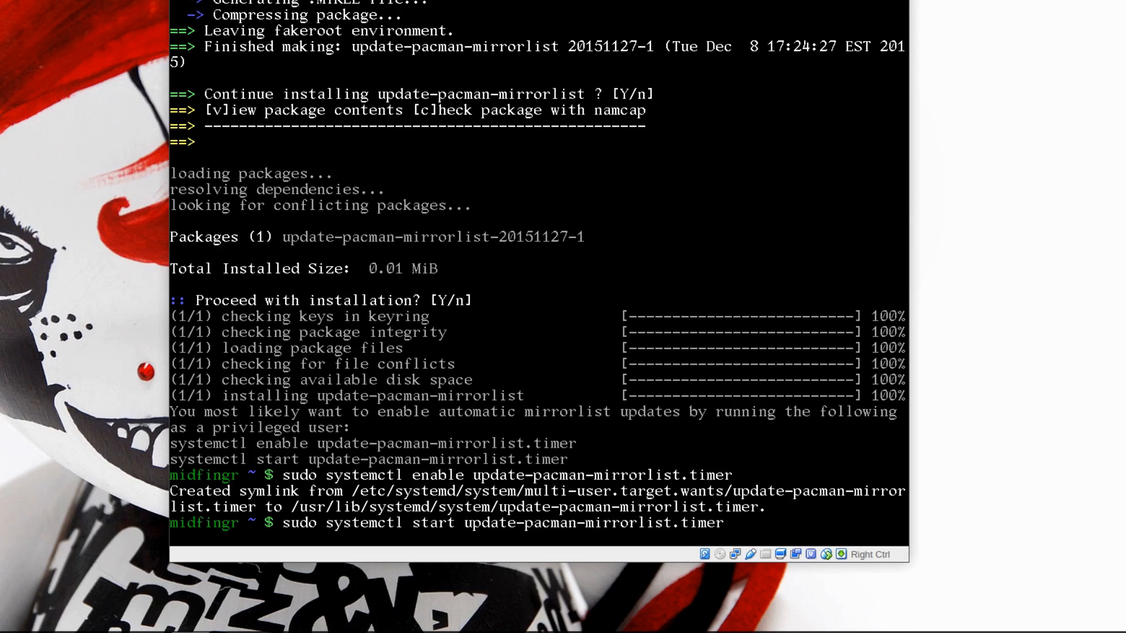
{"action": "key", "text": "Return"}
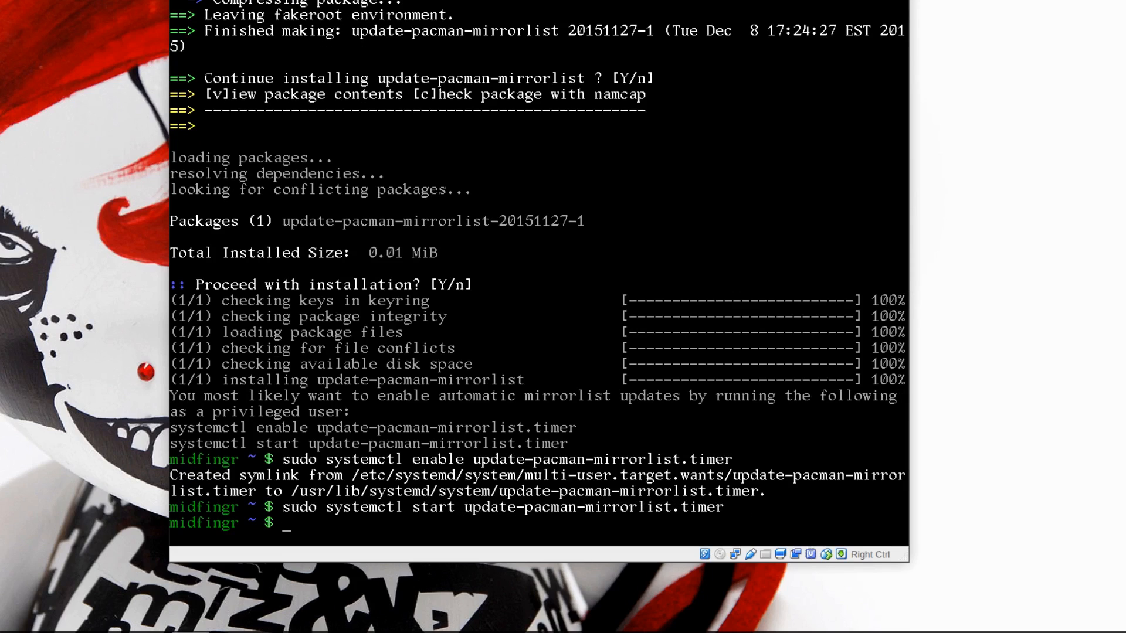
{"action": "type", "text": "n"}
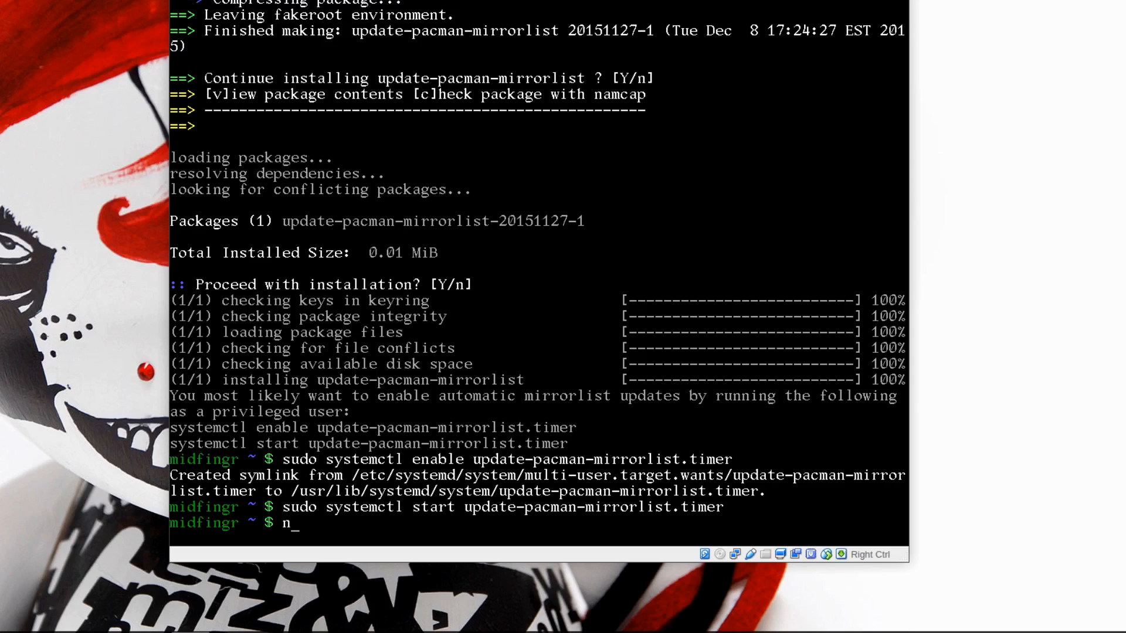
{"action": "key", "text": "Backspace"}
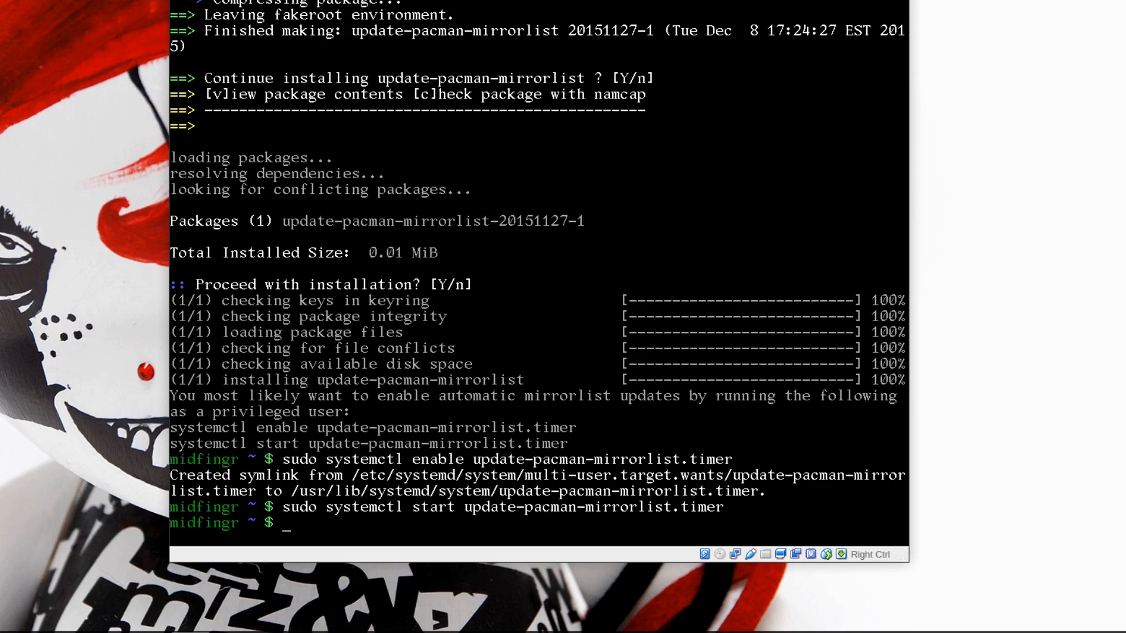
Step: Edit /etc/update-pacman-mirrorlist as root with sudo nano
{"action": "type", "text": "sudo nano"}
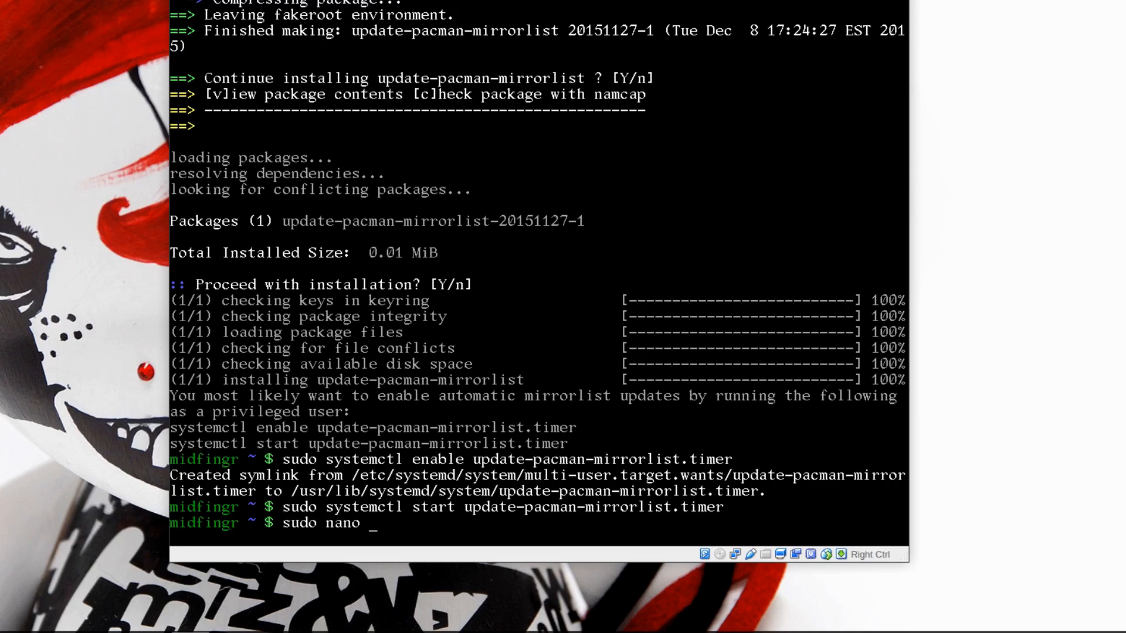
{"action": "type", "text": "/etc/"}
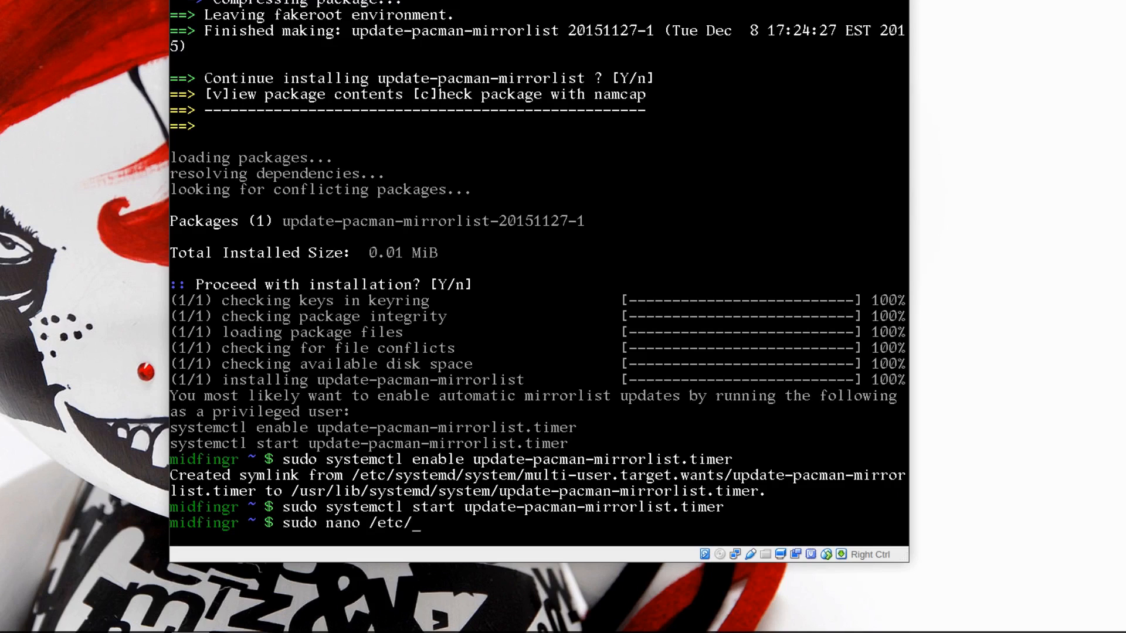
{"action": "type", "text": "u"}
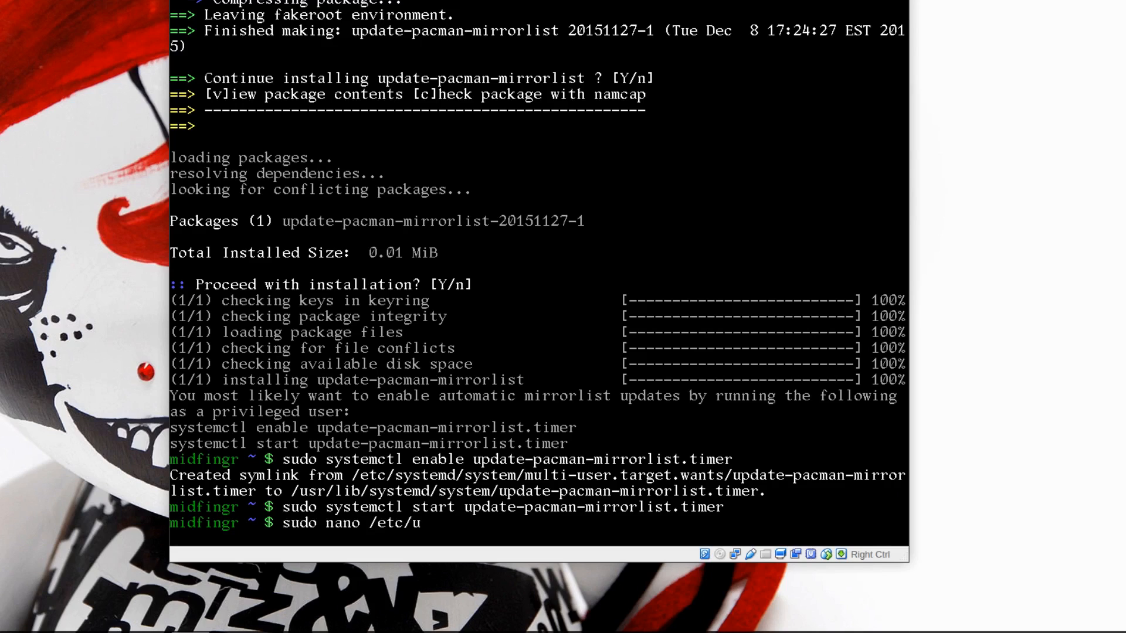
{"action": "type", "text": "pdate"}
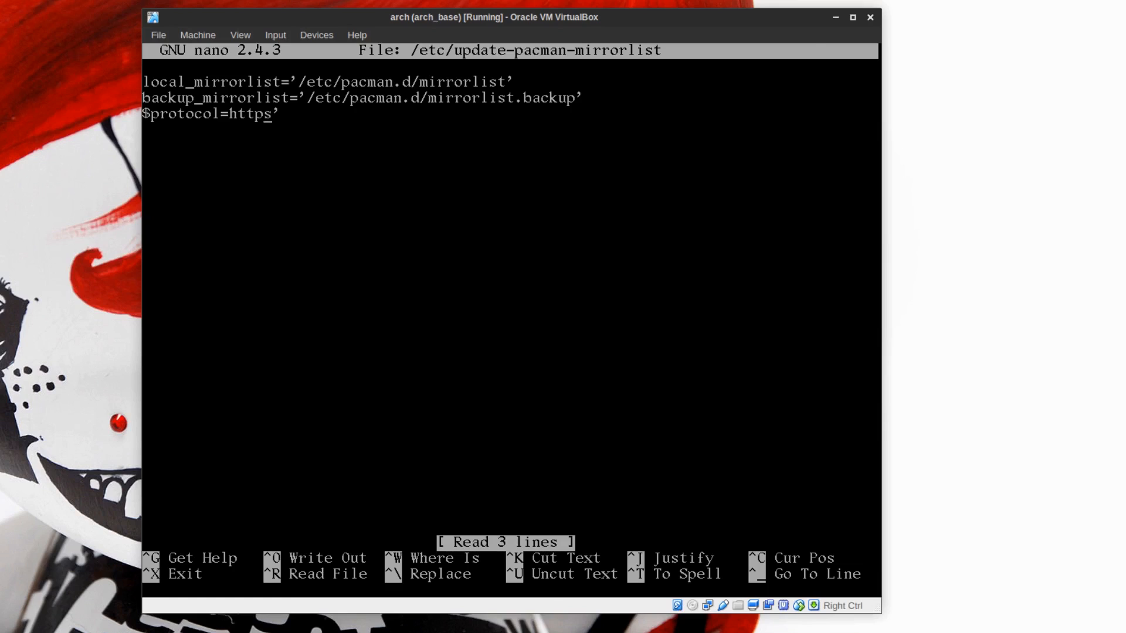
Step: Try adding a country=CA parameter to the protocol line, then revert it to https
{"action": "key", "text": "Backspace"}
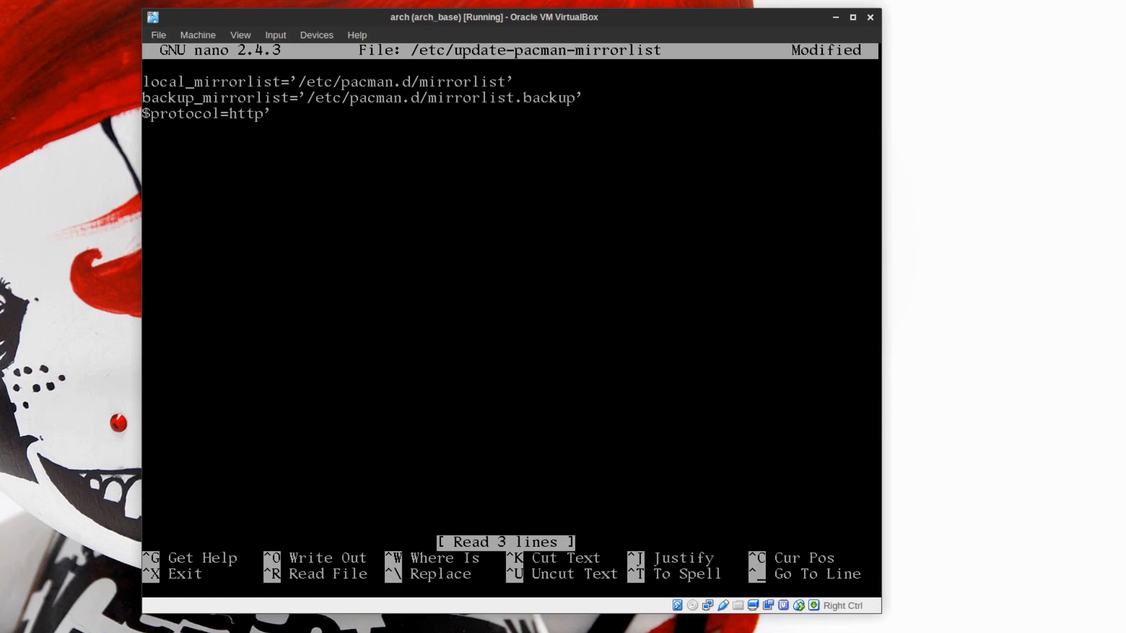
{"action": "type", "text": "&"}
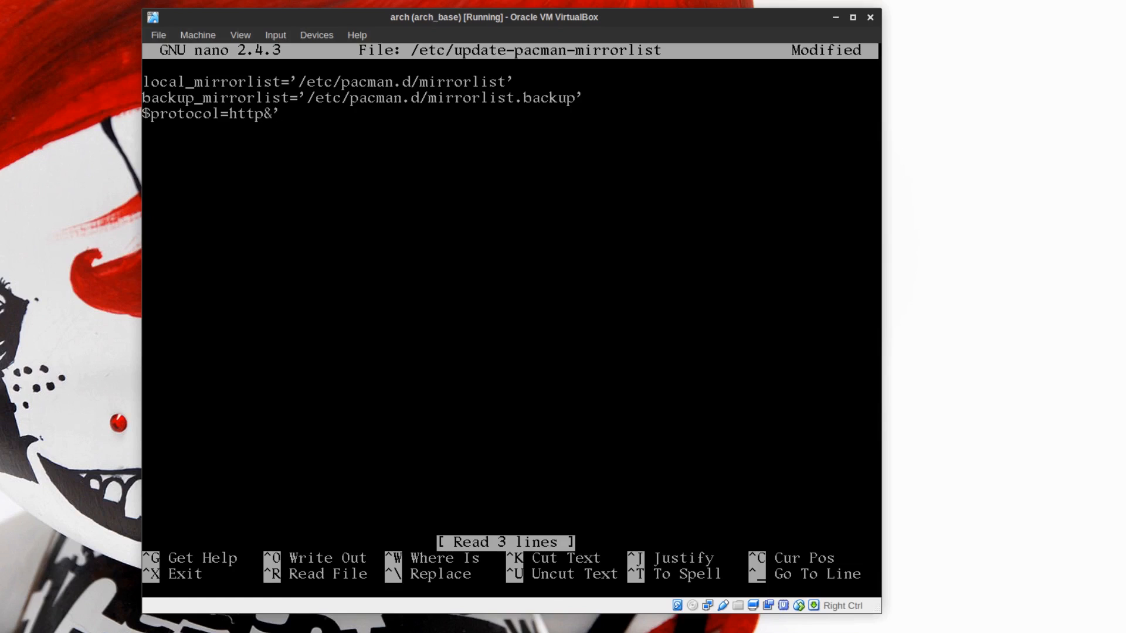
{"action": "type", "text": "countr"}
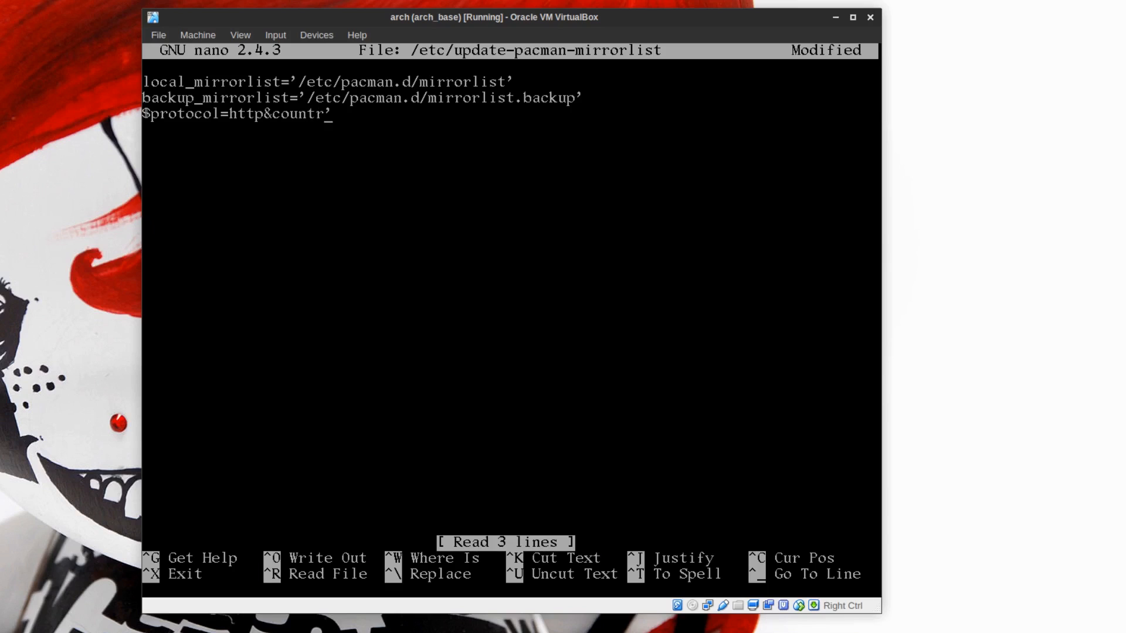
{"action": "type", "text": "y"}
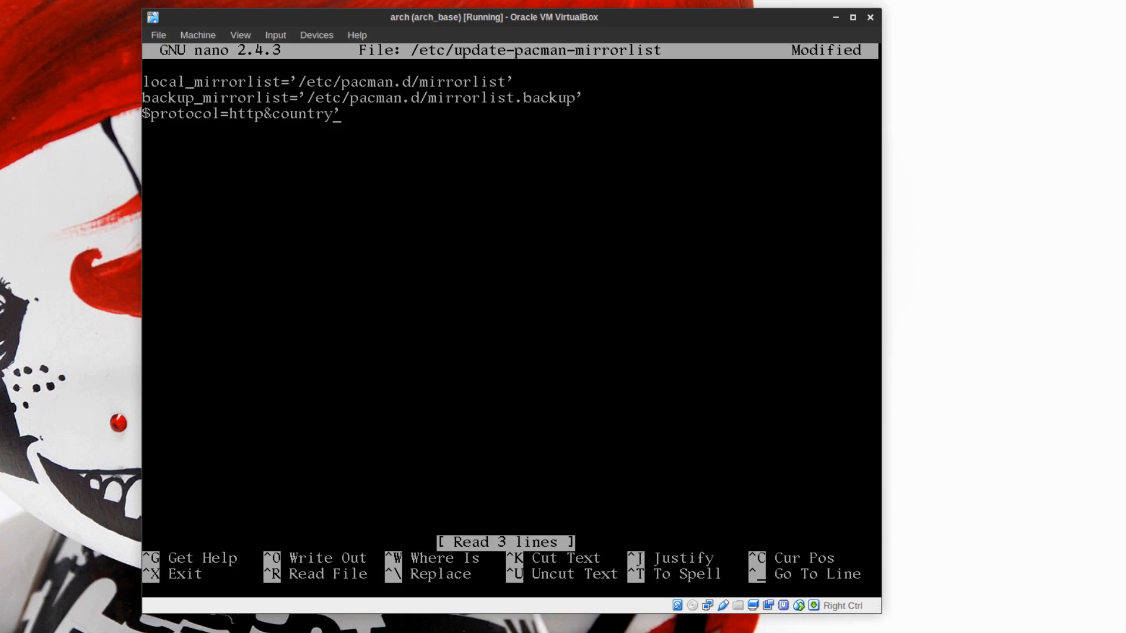
{"action": "type", "text": "=CA"}
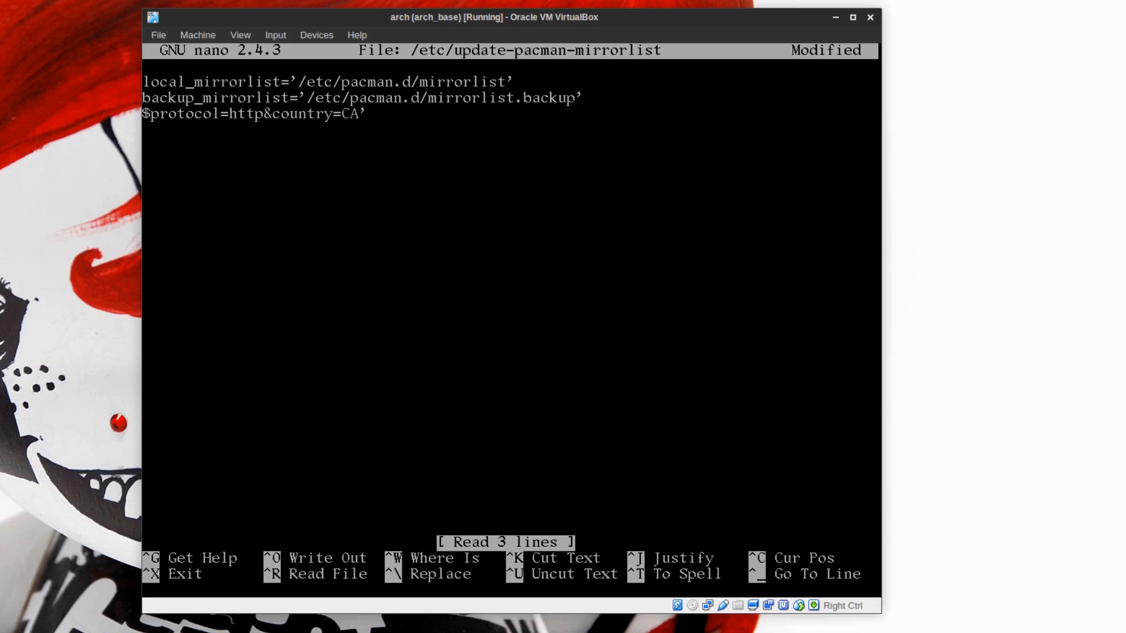
{"action": "key", "text": "BackSpace"}
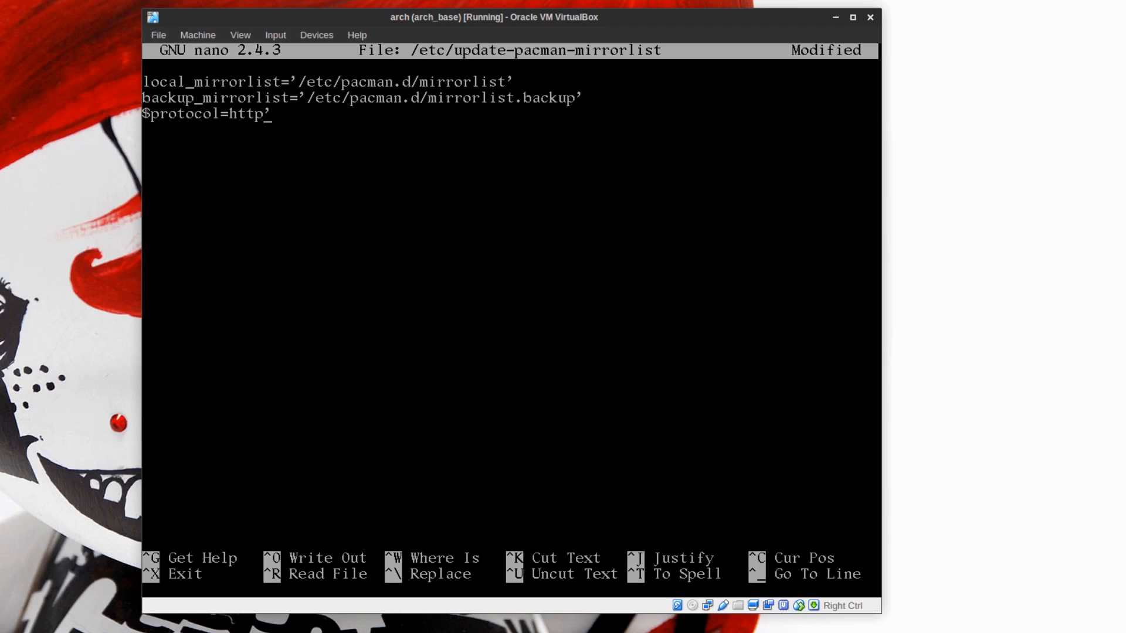
{"action": "type", "text": "s"}
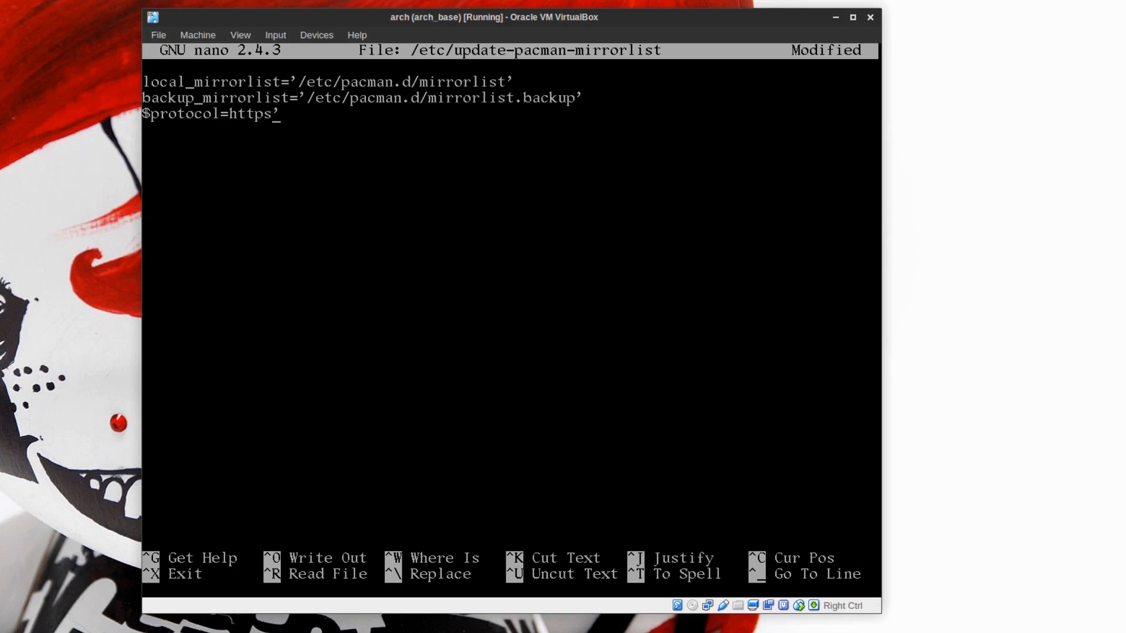
Step: Set the line to protocol=https&country=US, write the file and leave nano
{"action": "type", "text": "&"}
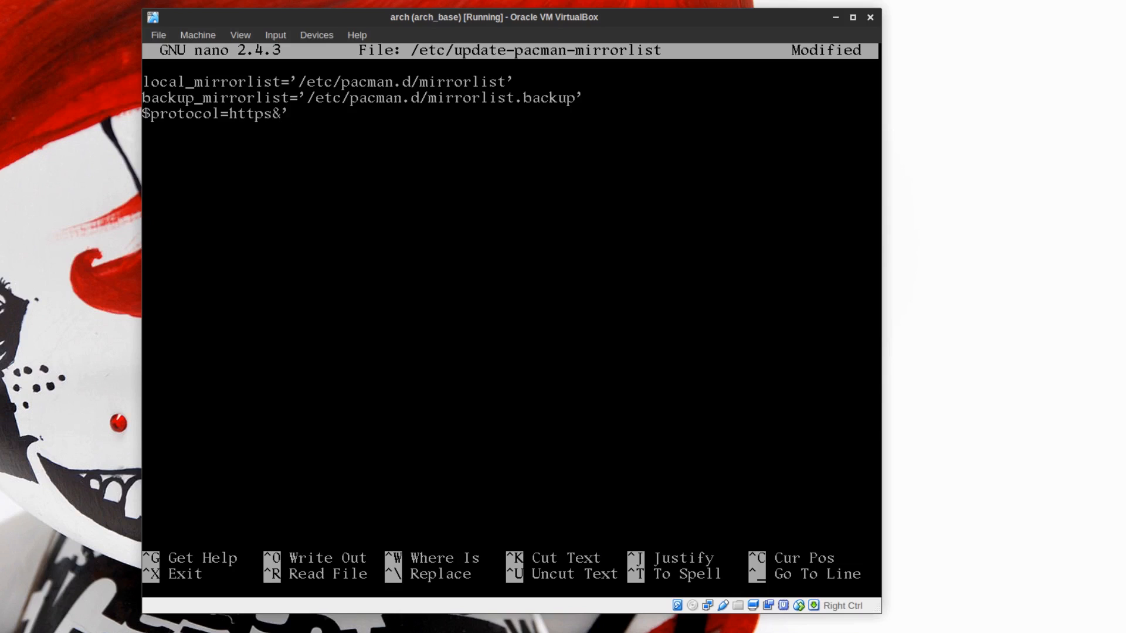
{"action": "type", "text": "coun"}
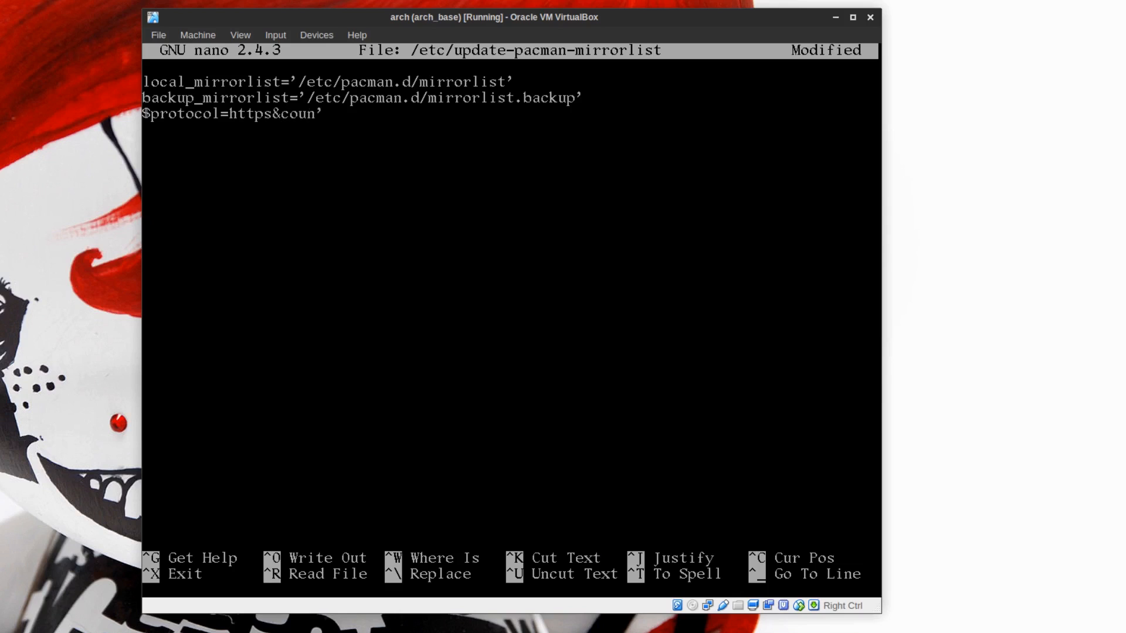
{"action": "type", "text": "try-"}
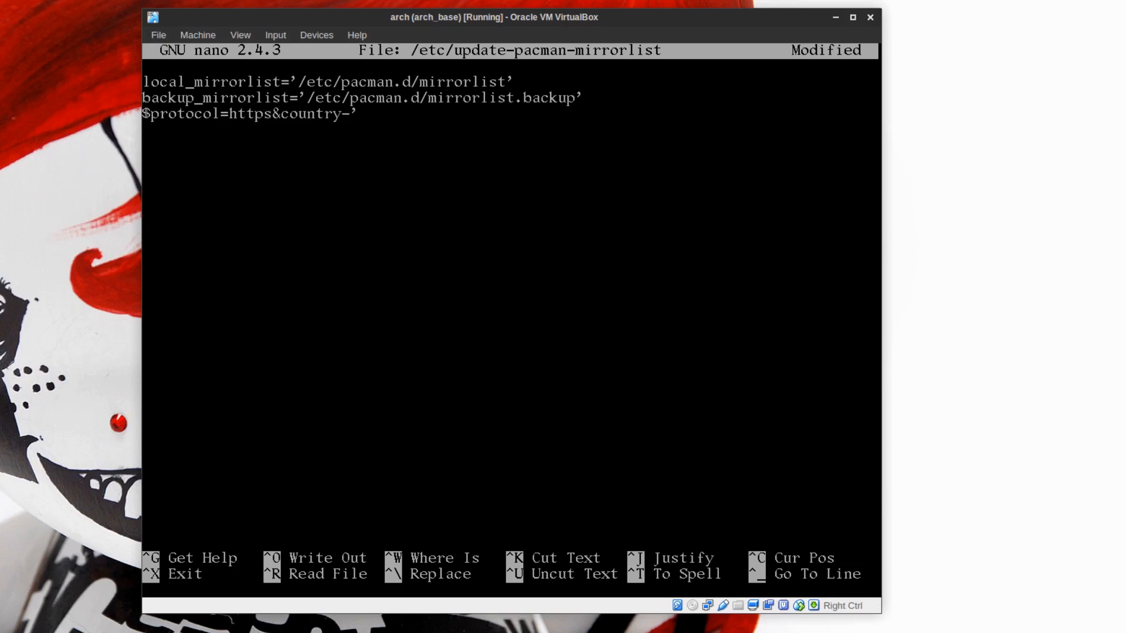
{"action": "type", "text": "="}
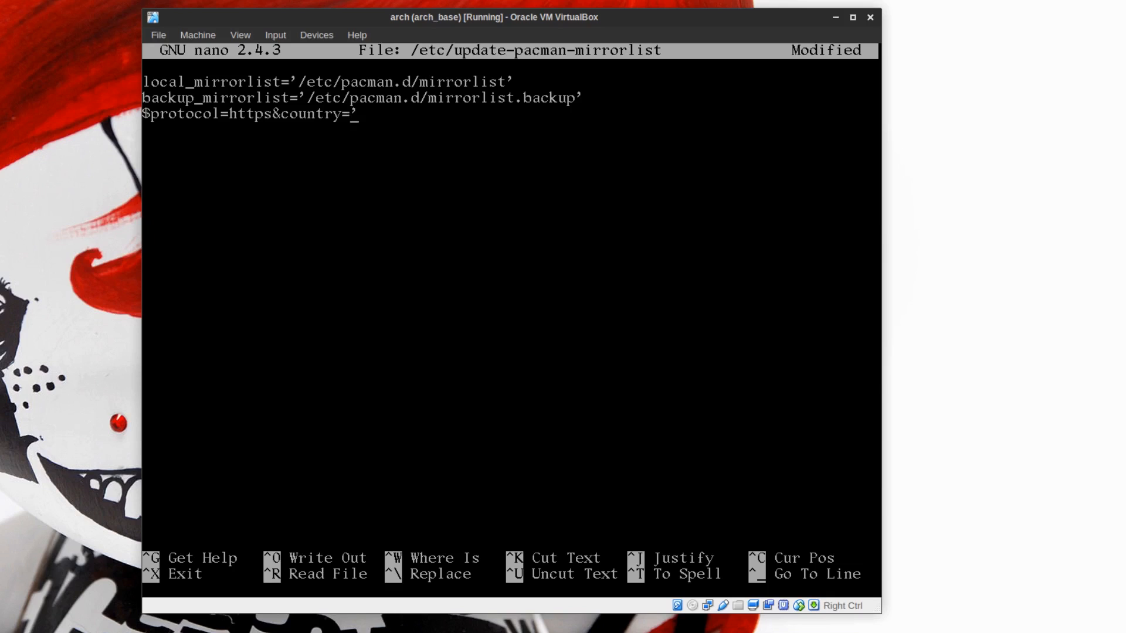
{"action": "type", "text": "US"}
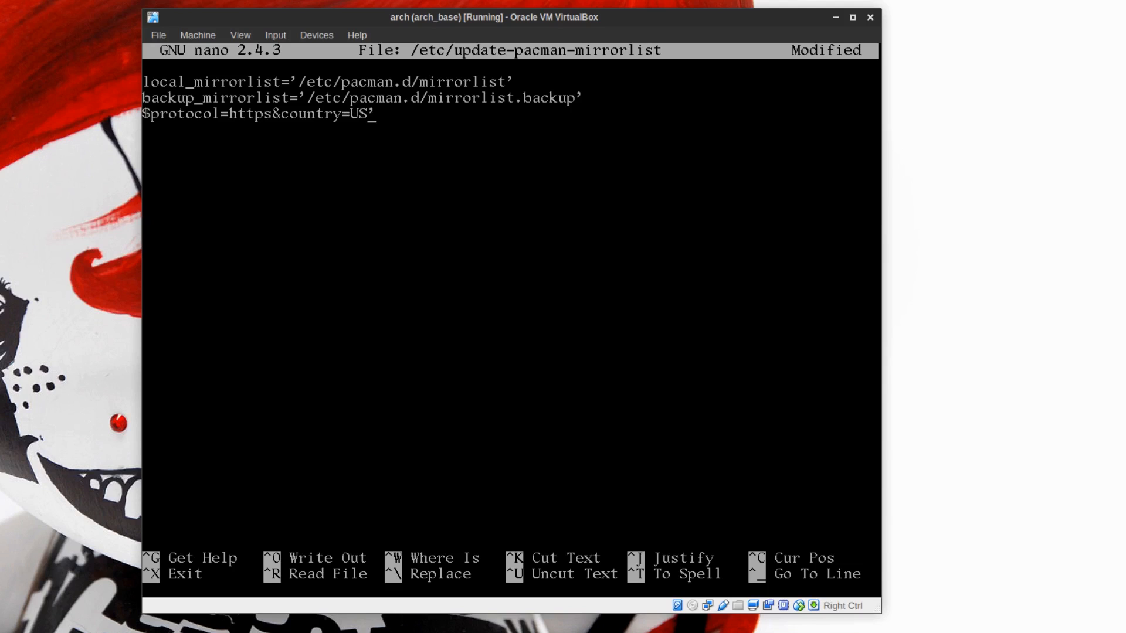
{"action": "key", "text": "ctrl+o"}
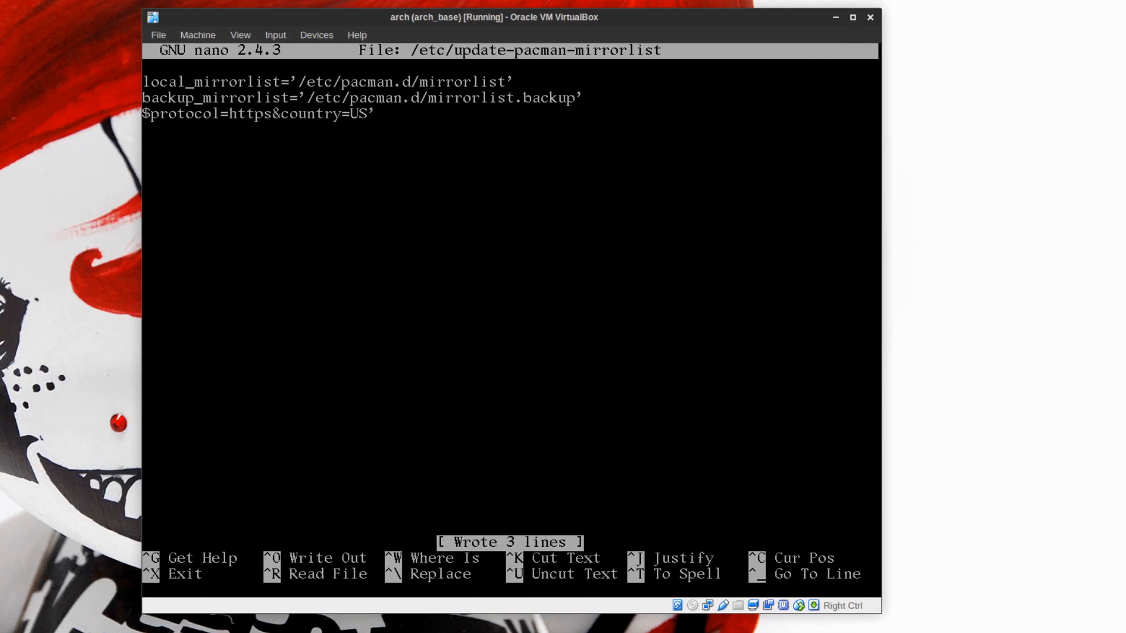
{"action": "key", "text": "ctrl+x"}
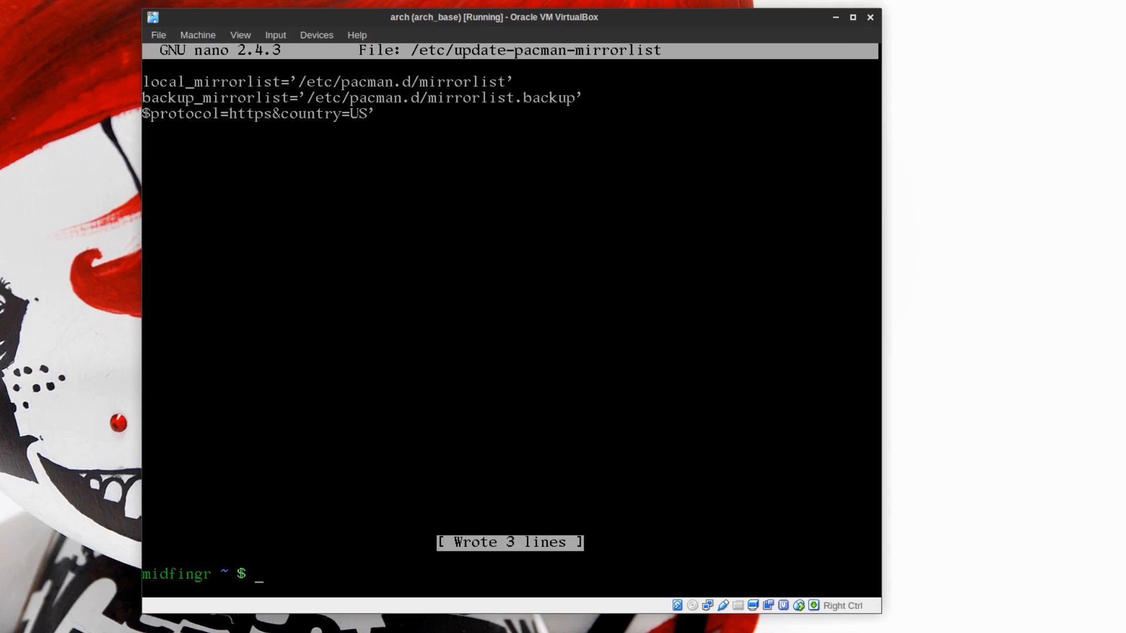
{"action": "type", "text": "sudo u"}
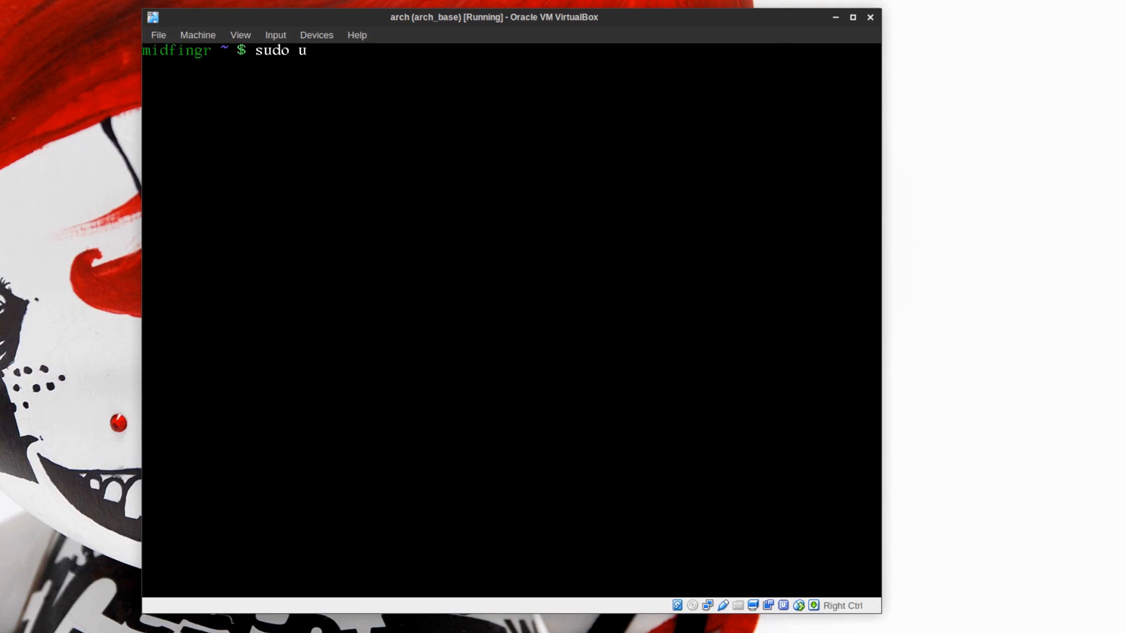
Step: Run sudo update-pacman-mirrorlist to fetch US https mirrors, then resync with sudo pacman -Syy
{"action": "type", "text": "pdate-pacman-mirrorlist"}
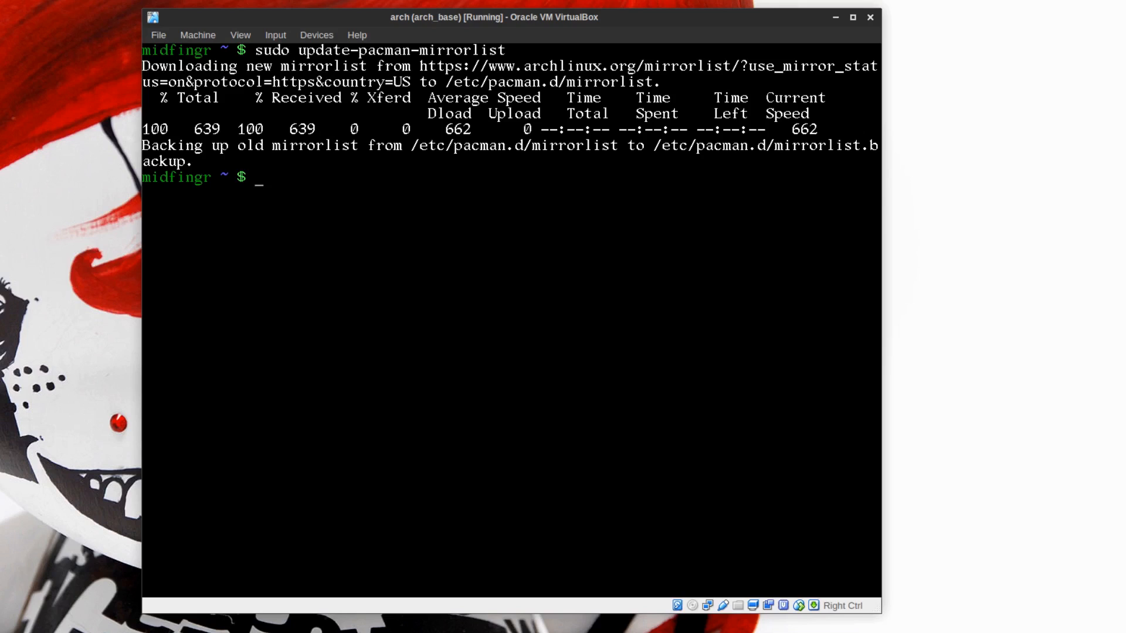
{"action": "type", "text": "sudo pacman -Syy"}
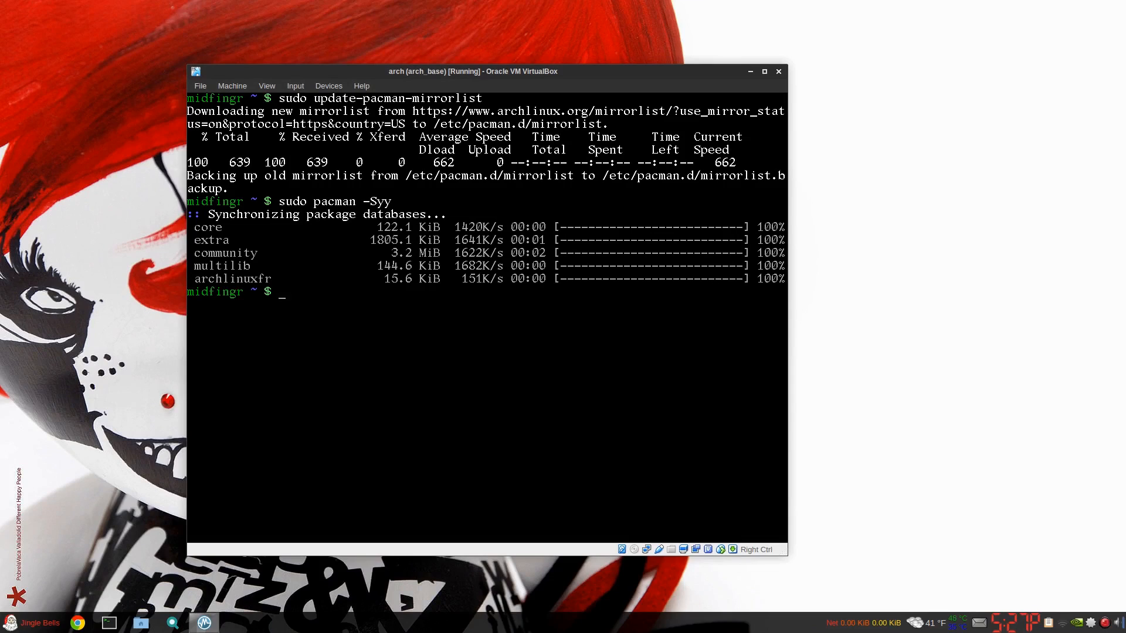
Step: Launch Firefox and search the web for "arch mirrorlist"
{"action": "left_click", "coordinate": [11, 622]}
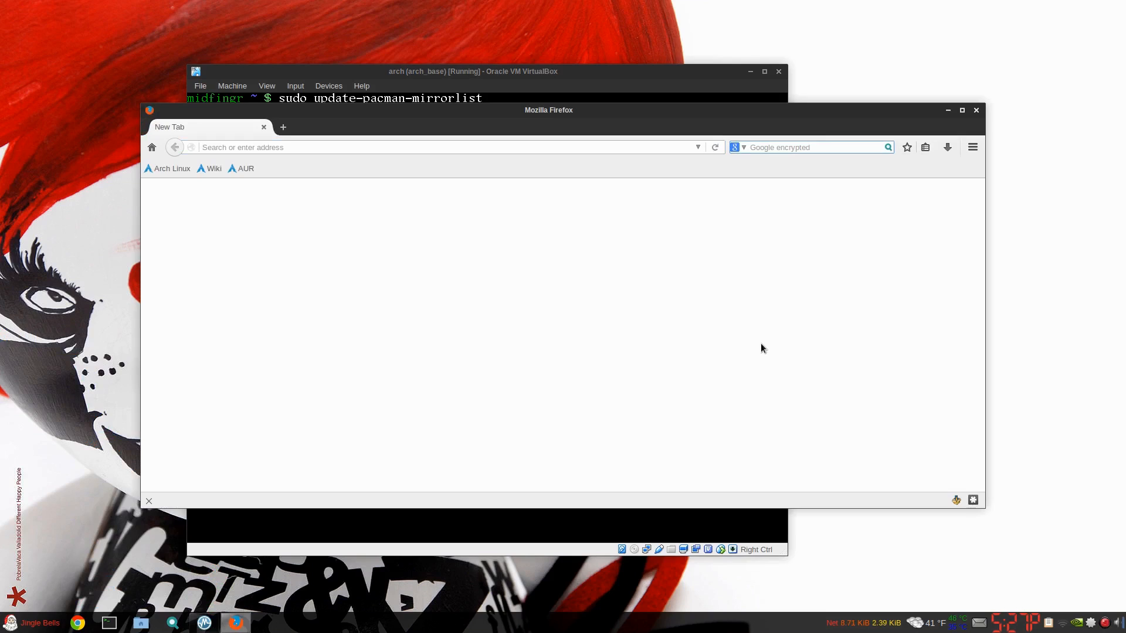
{"action": "type", "text": "arch"}
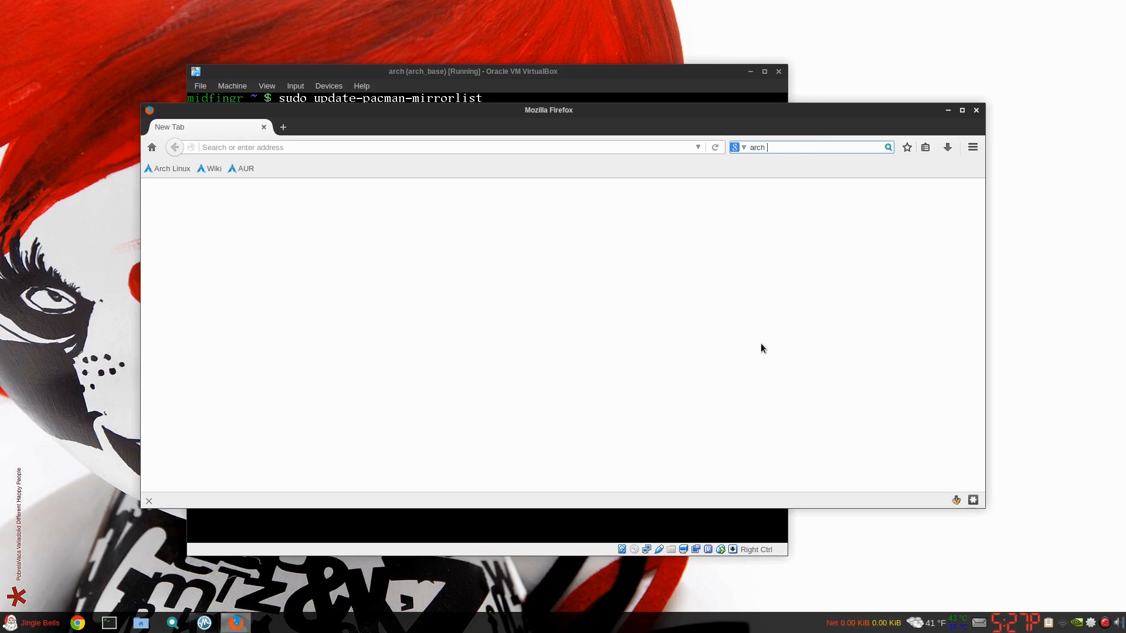
{"action": "type", "text": "mirror"}
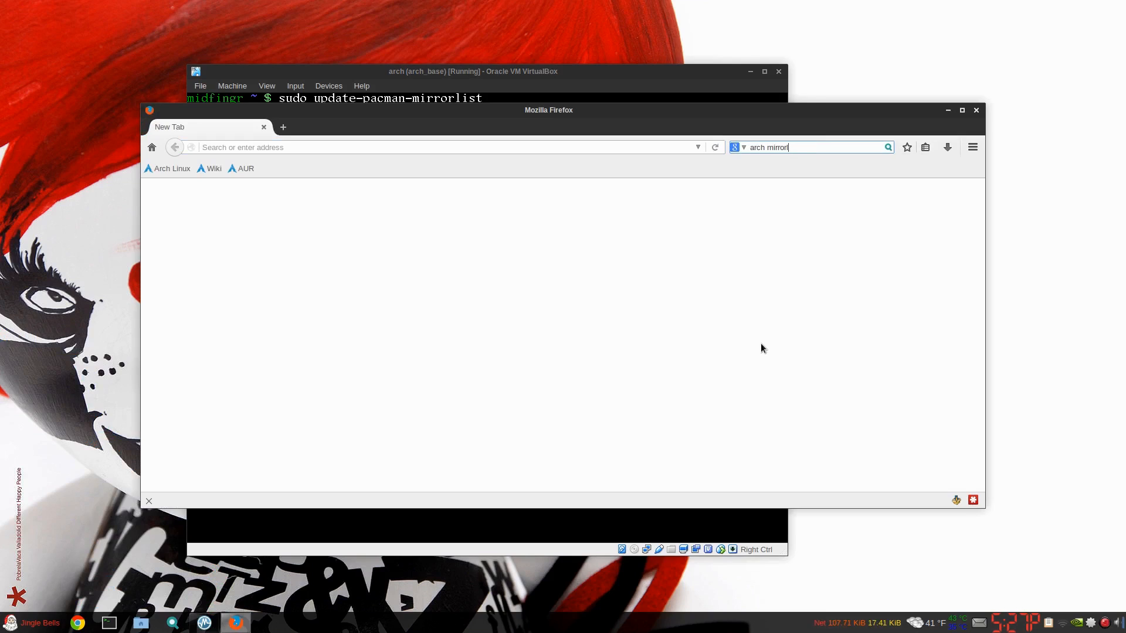
{"action": "type", "text": "list"}
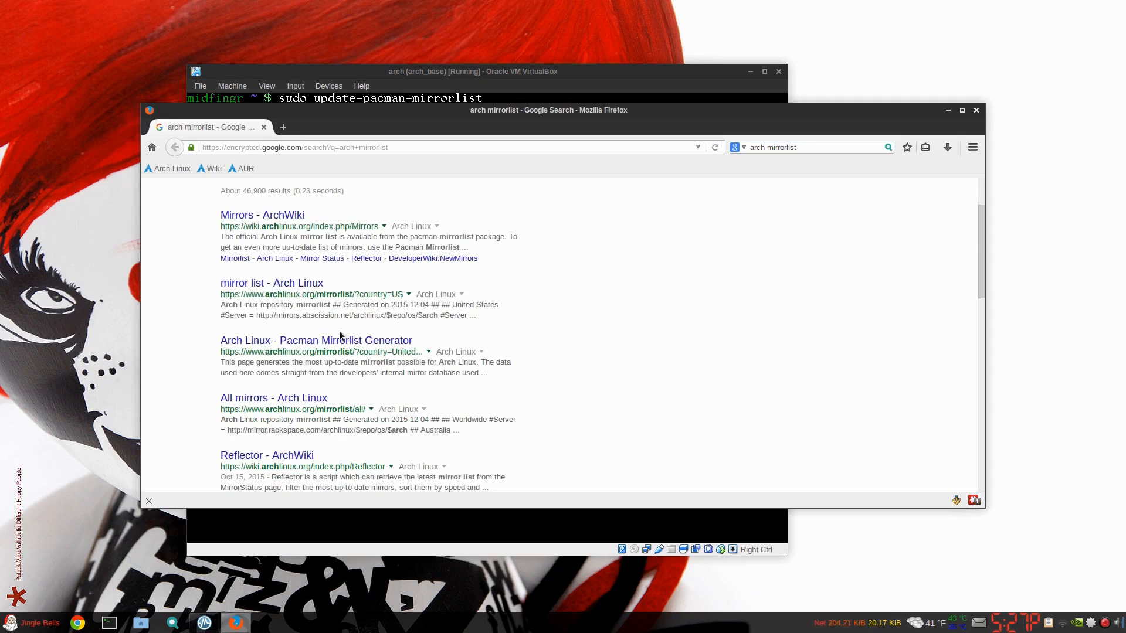
Step: On the Pacman Mirrorlist Generator, restrict to https and IPv4 and generate a list for Canada
{"action": "left_click", "coordinate": [316, 340]}
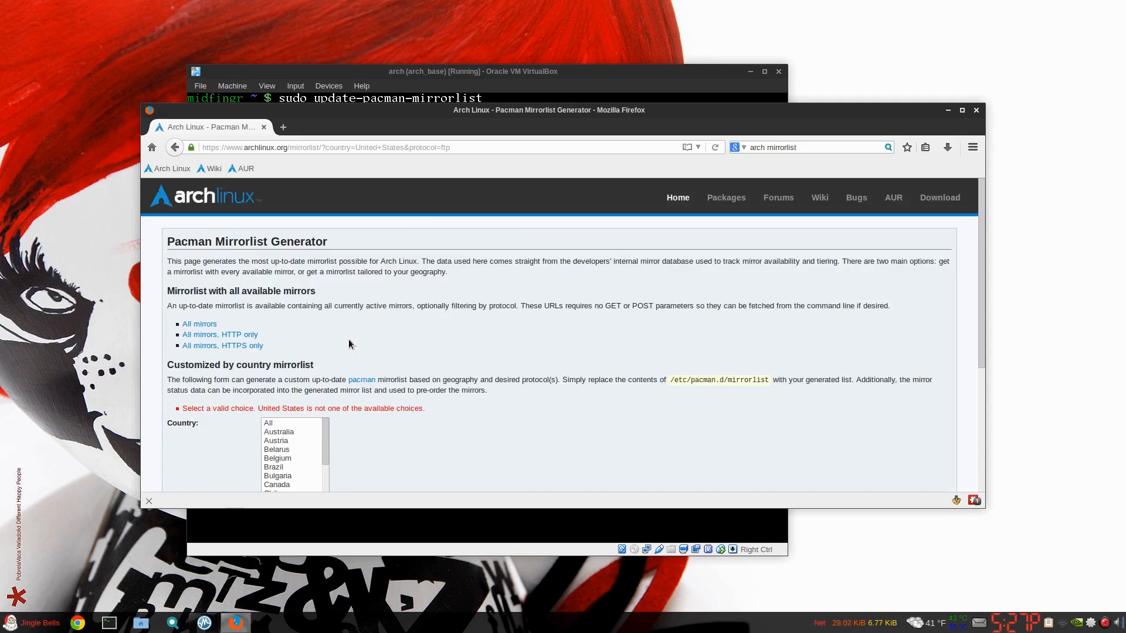
{"action": "scroll", "scroll_direction": "down", "scroll_amount": 3}
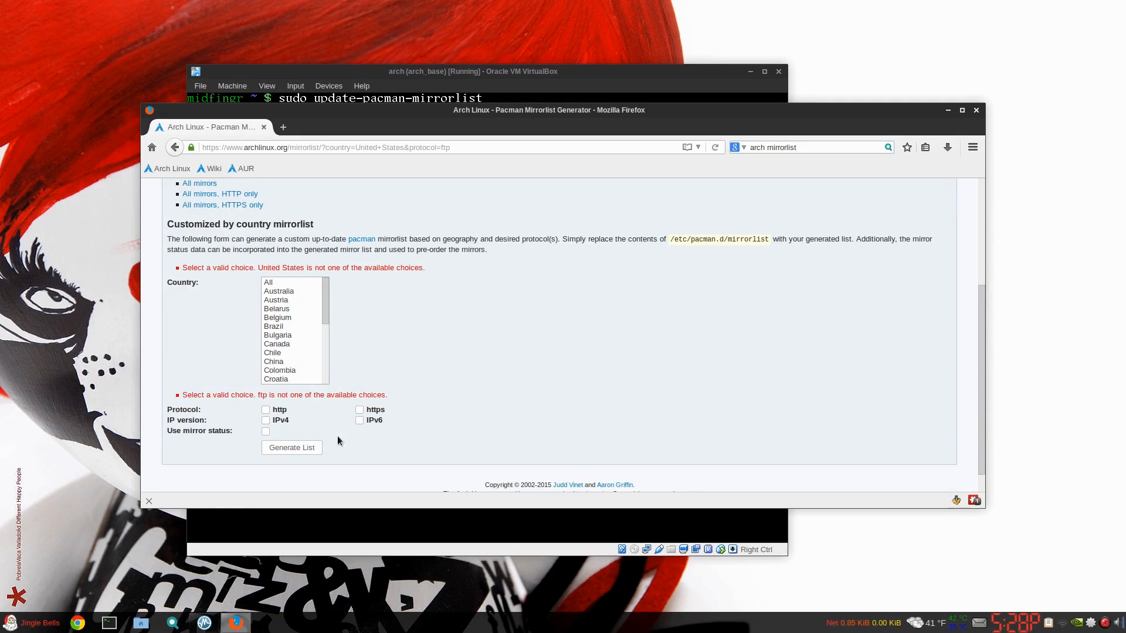
{"action": "left_click", "coordinate": [360, 410]}
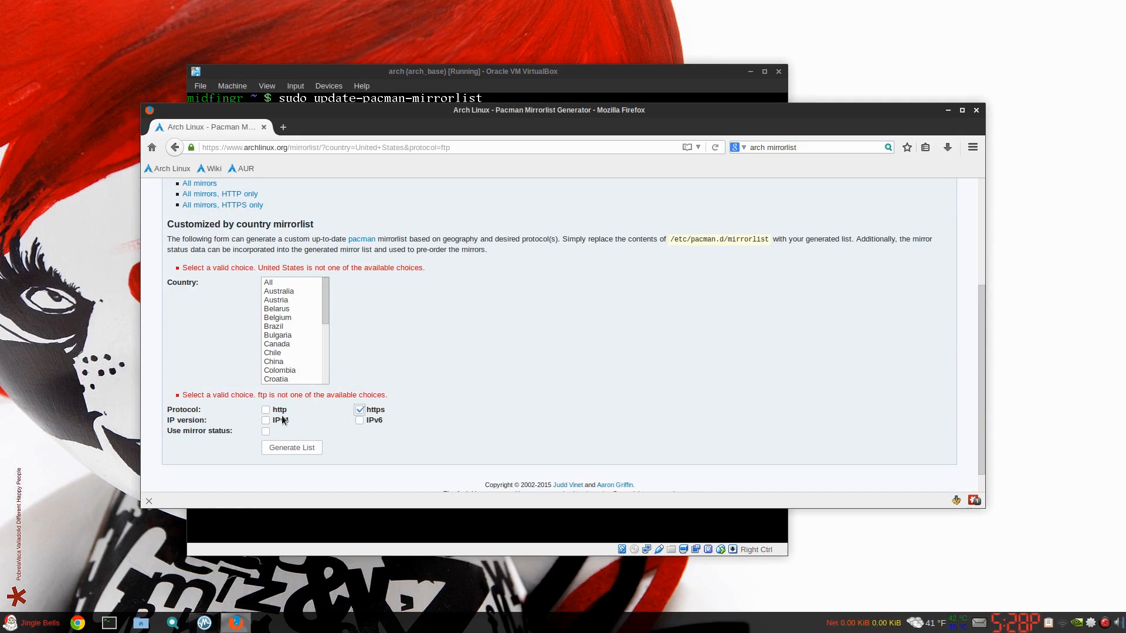
{"action": "left_click", "coordinate": [266, 419]}
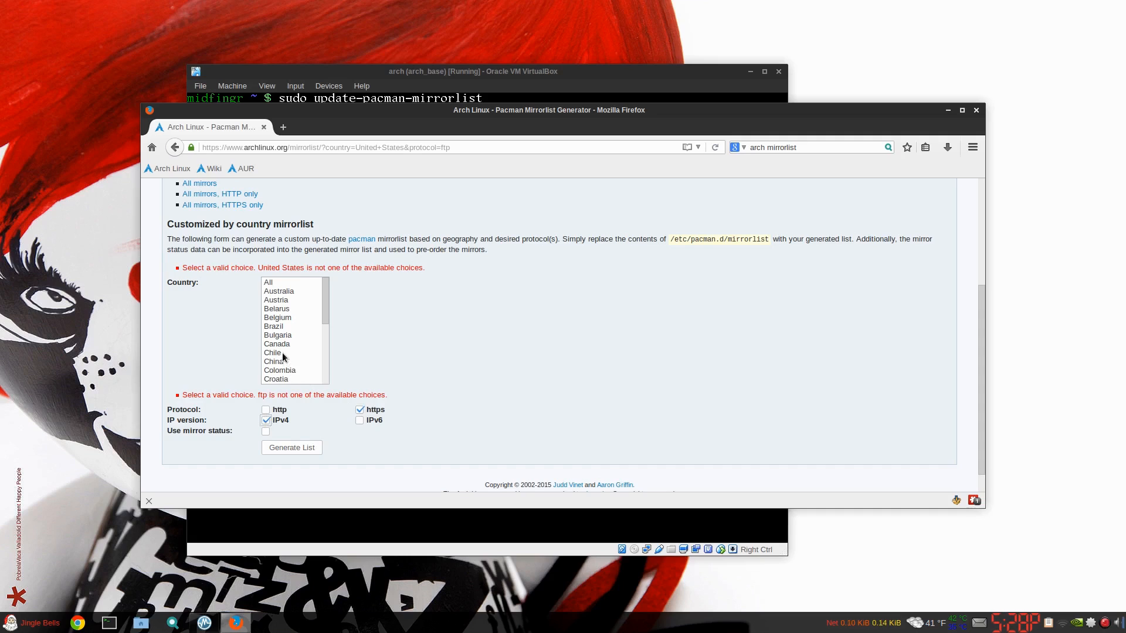
{"action": "left_click", "coordinate": [291, 446]}
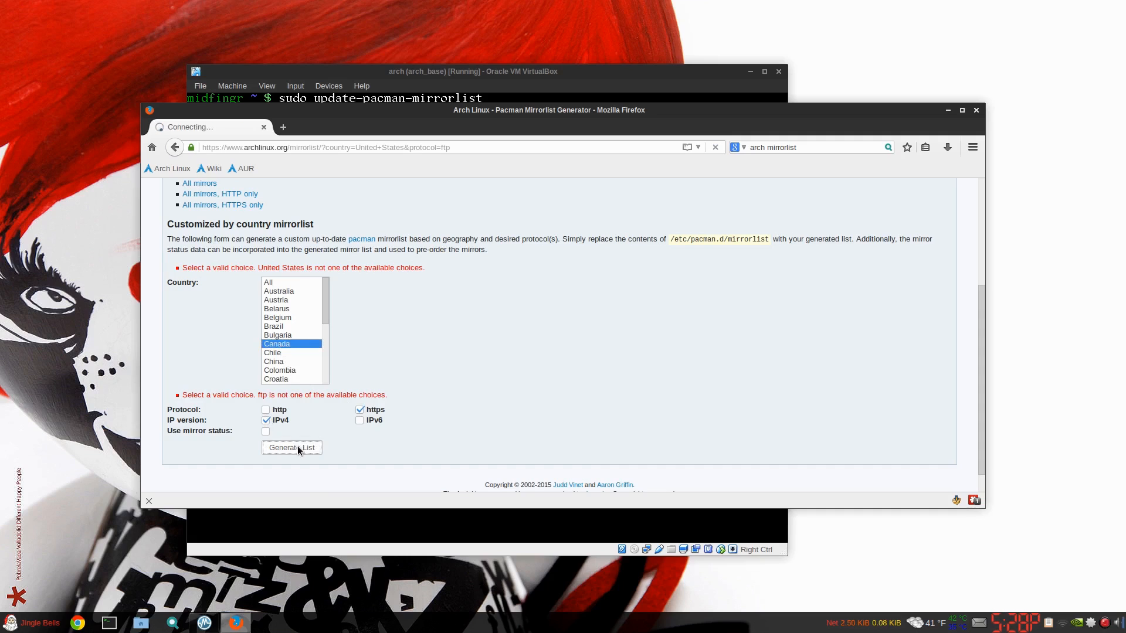
{"action": "left_click", "coordinate": [292, 447]}
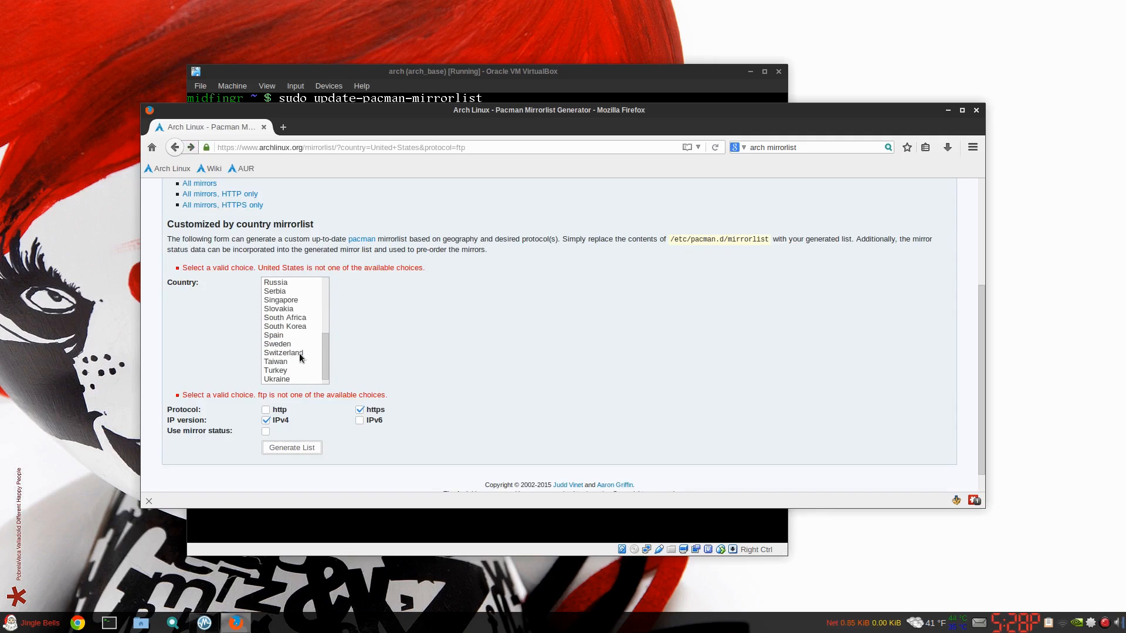
Step: Switch the country to United States and generate its https IPv4 mirror list
{"action": "left_click", "coordinate": [287, 371]}
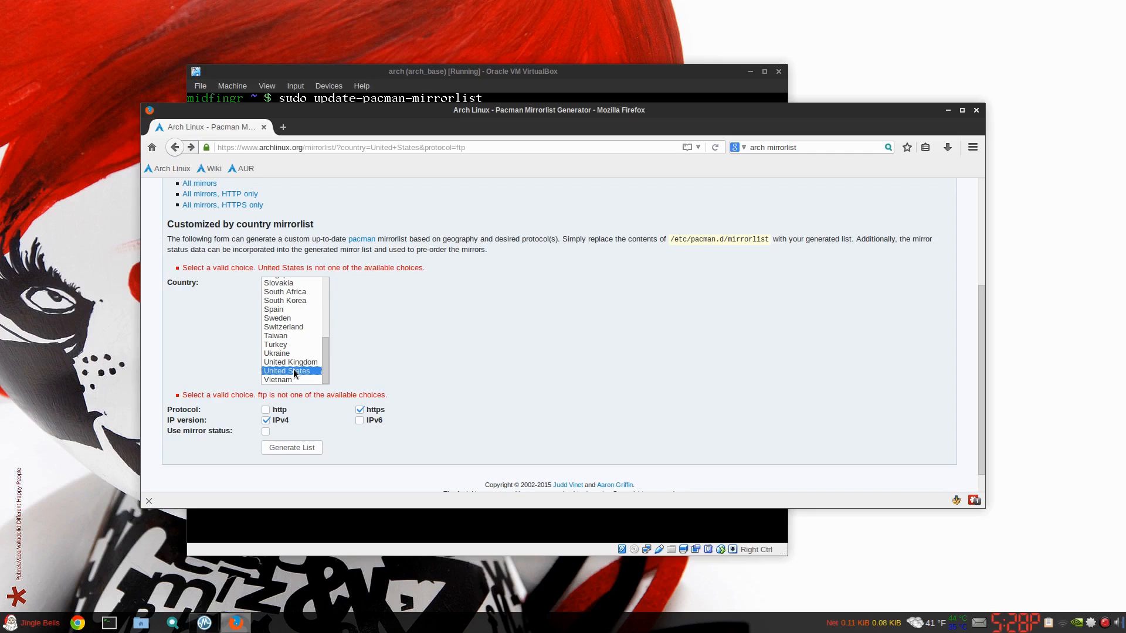
{"action": "left_click", "coordinate": [291, 447]}
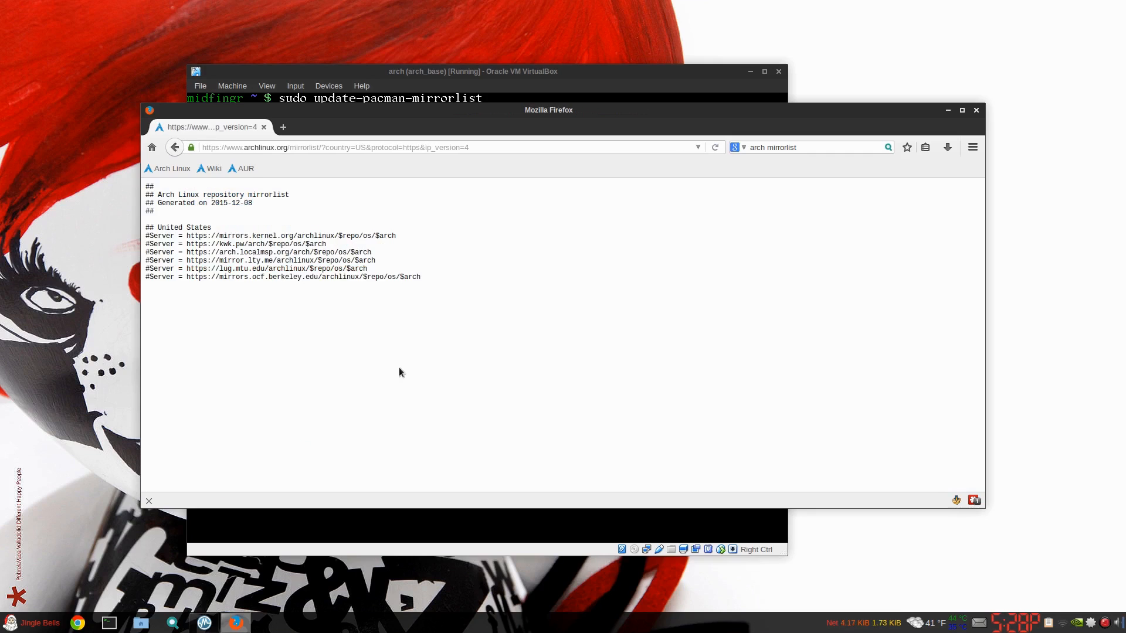
Step: Back on the generator form, untick https, browse the Country list and leave no country selected
{"action": "left_click", "coordinate": [175, 148]}
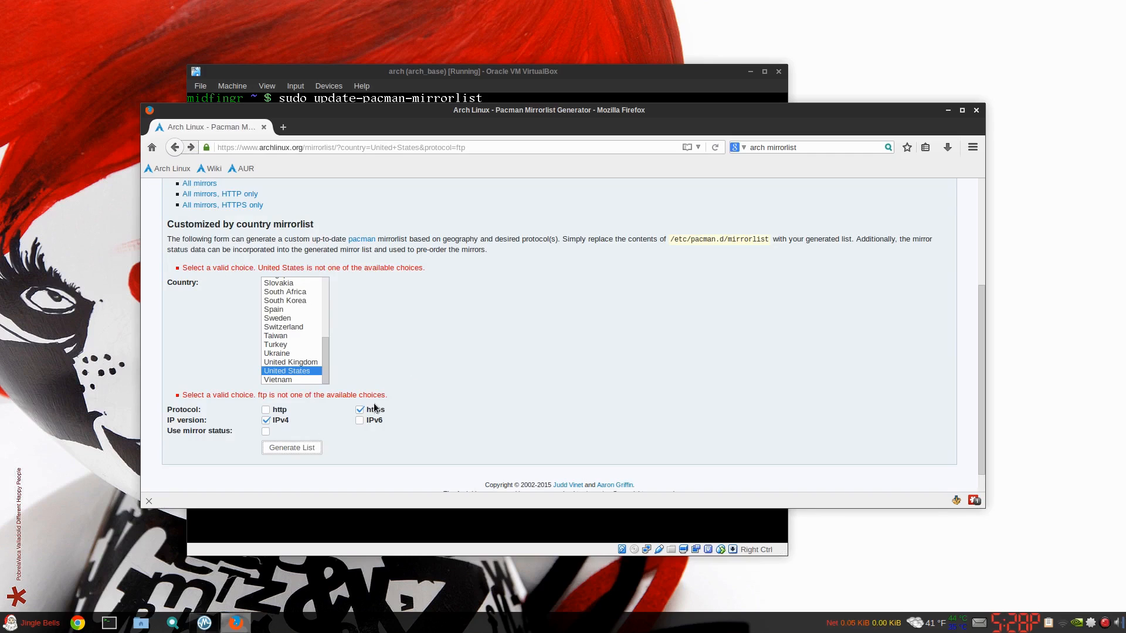
{"action": "left_click", "coordinate": [360, 409]}
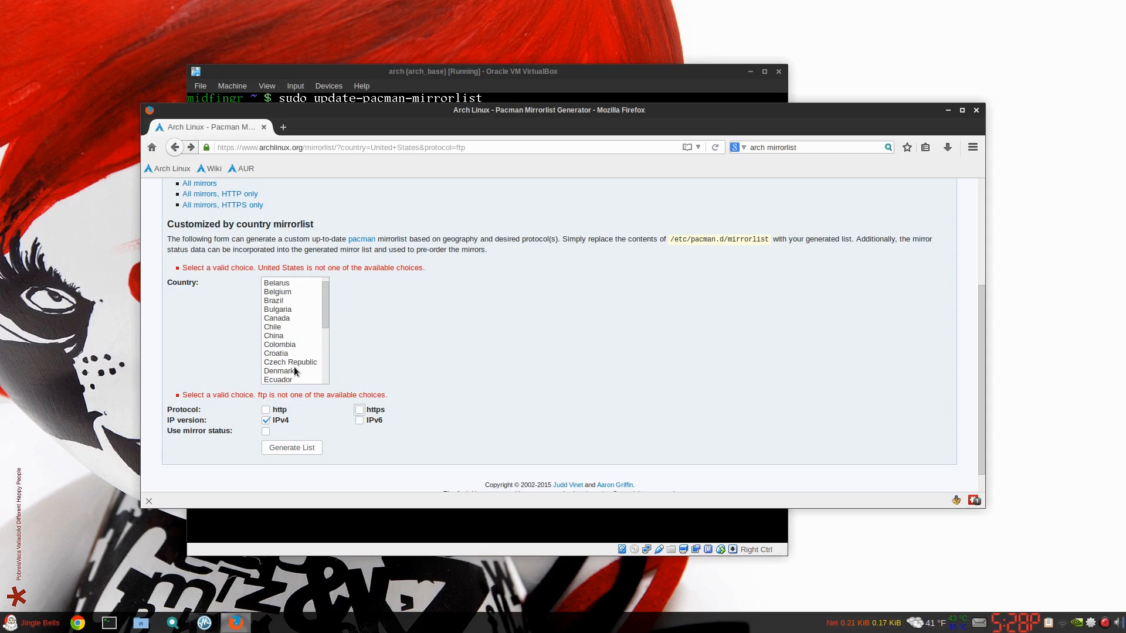
{"action": "mouse_move", "coordinate": [283, 323]}
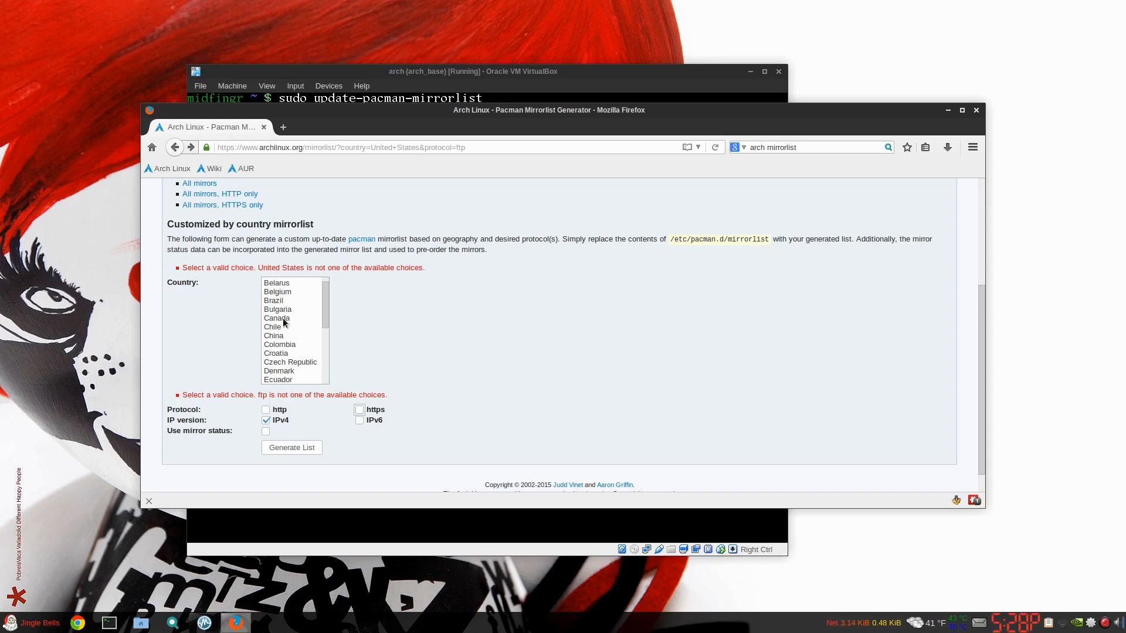
{"action": "left_click", "coordinate": [292, 447]}
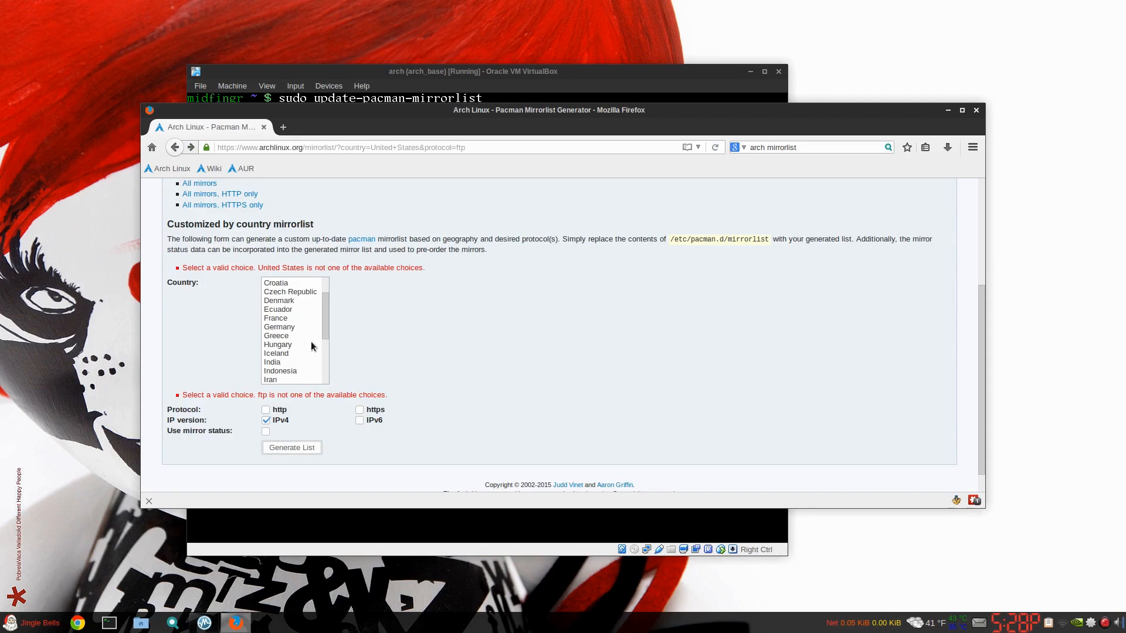
{"action": "mouse_move", "coordinate": [324, 392]}
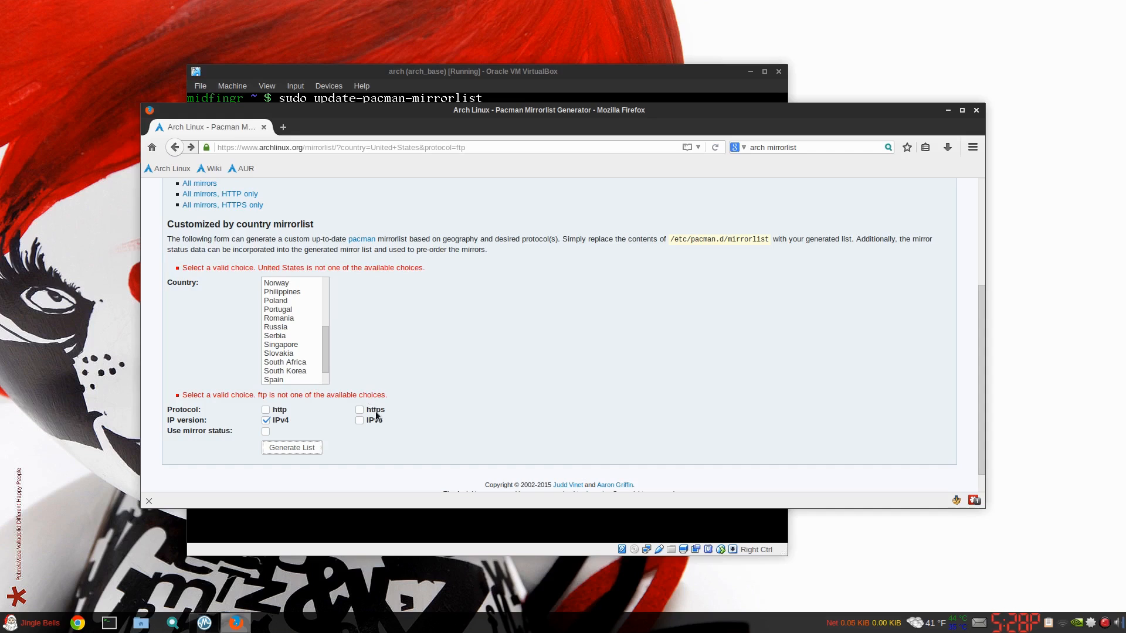
{"action": "mouse_move", "coordinate": [299, 379]}
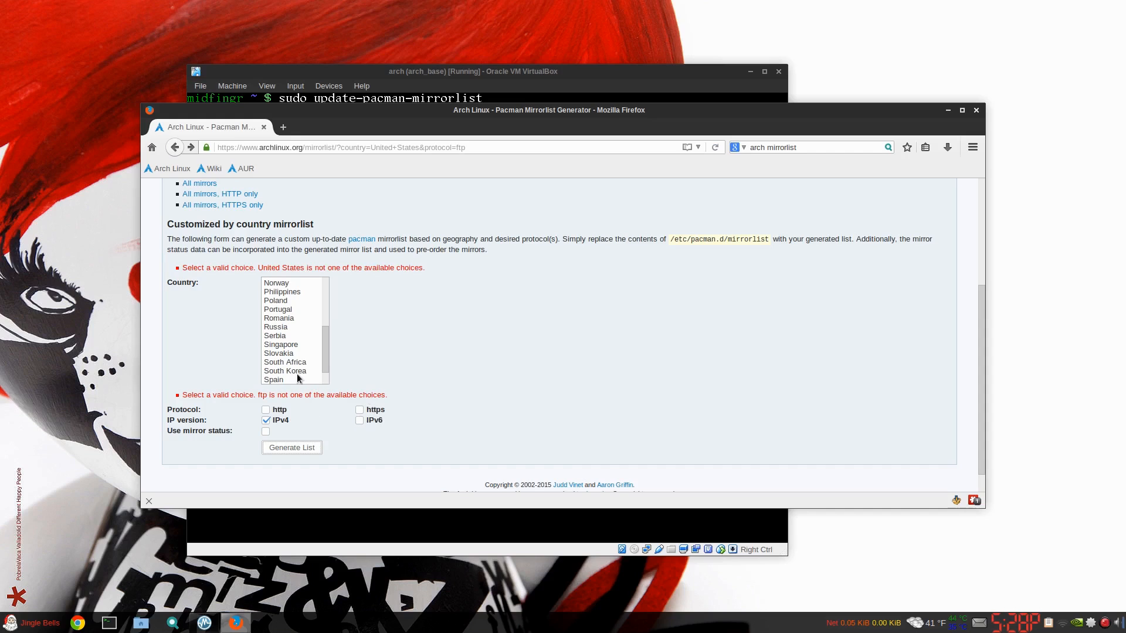
{"action": "left_click", "coordinate": [277, 318]}
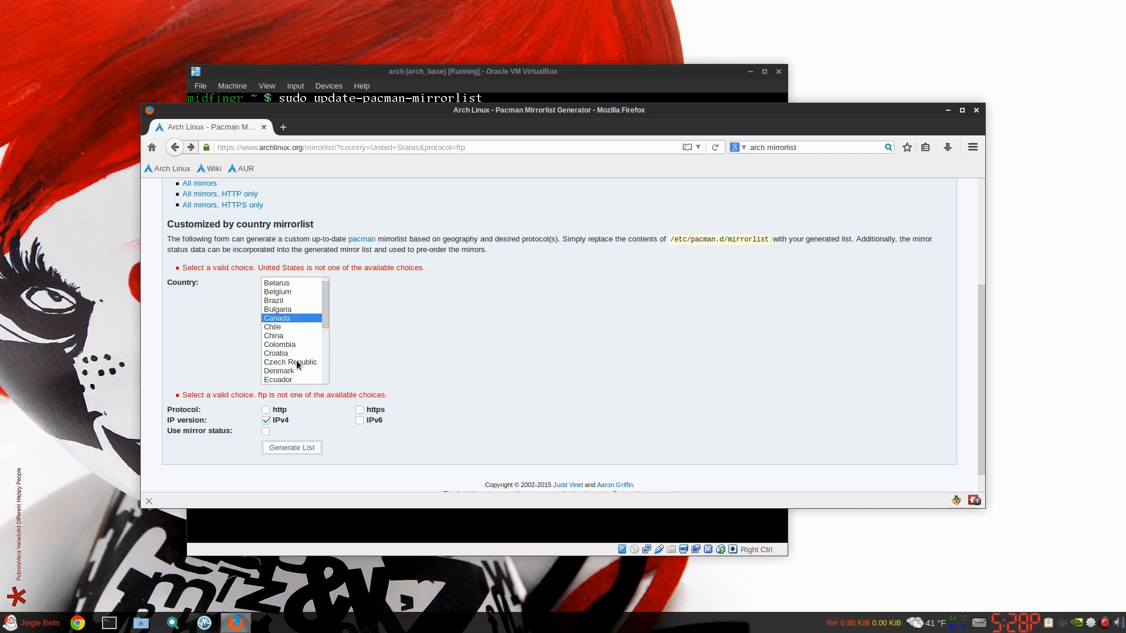
{"action": "scroll", "scroll_direction": "down", "scroll_amount": 3}
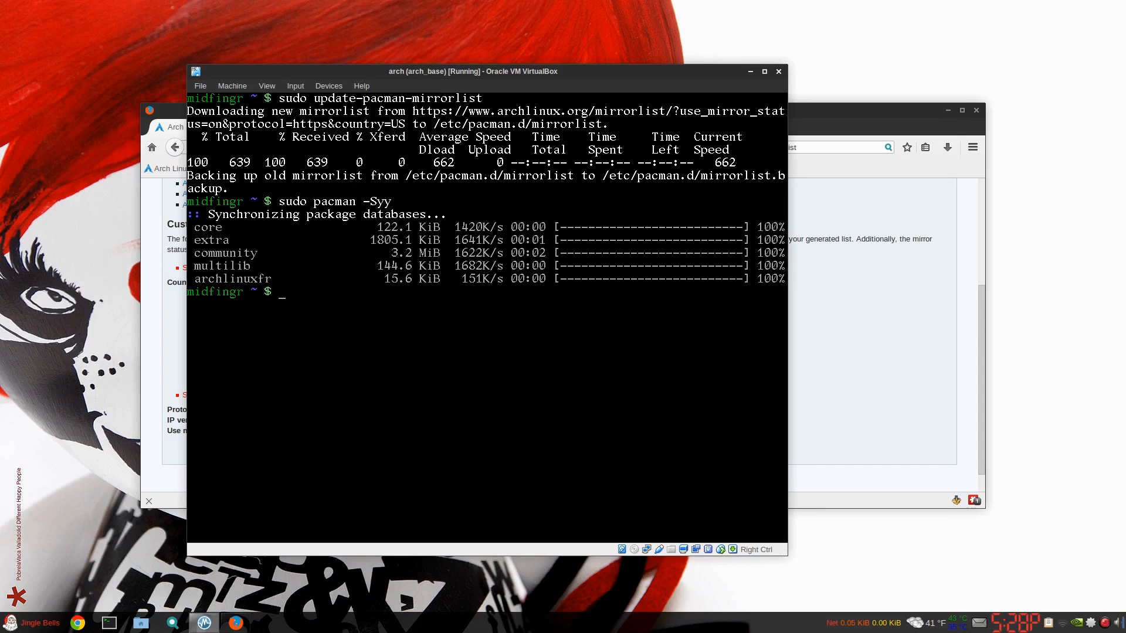
{"action": "mouse_move", "coordinate": [163, 332]}
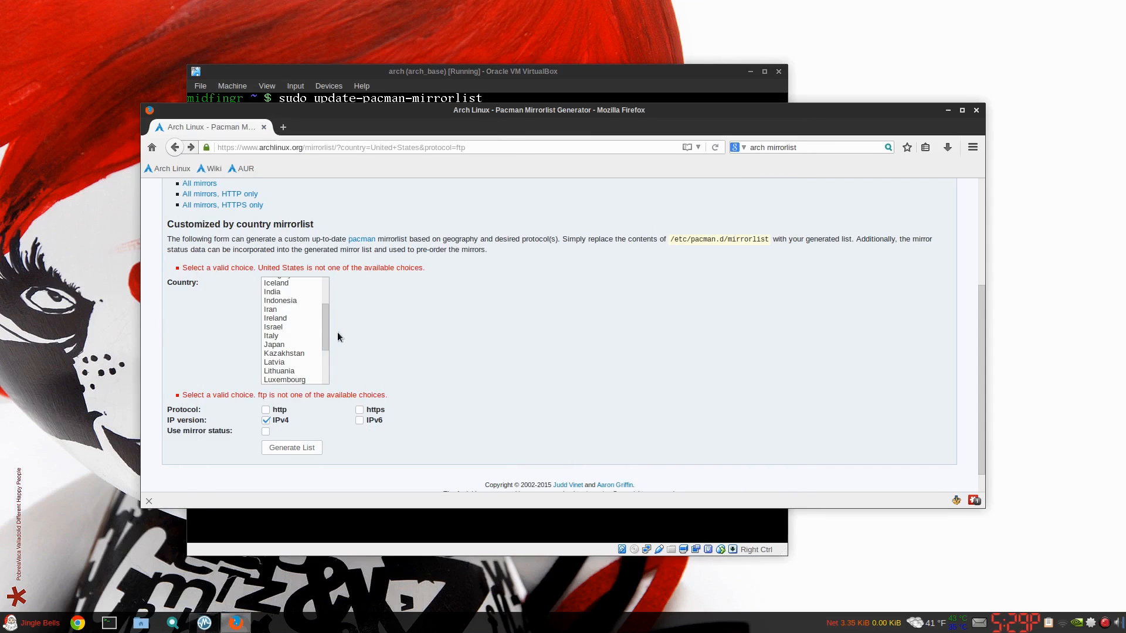
{"action": "scroll", "scroll_direction": "down", "scroll_amount": 3}
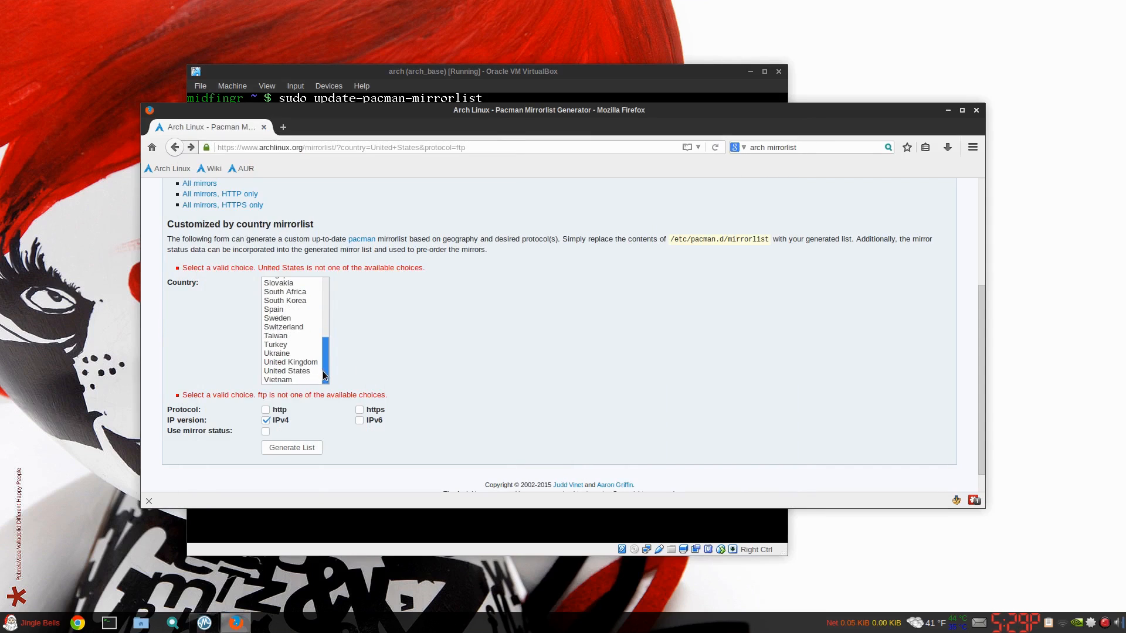
{"action": "mouse_move", "coordinate": [501, 327]}
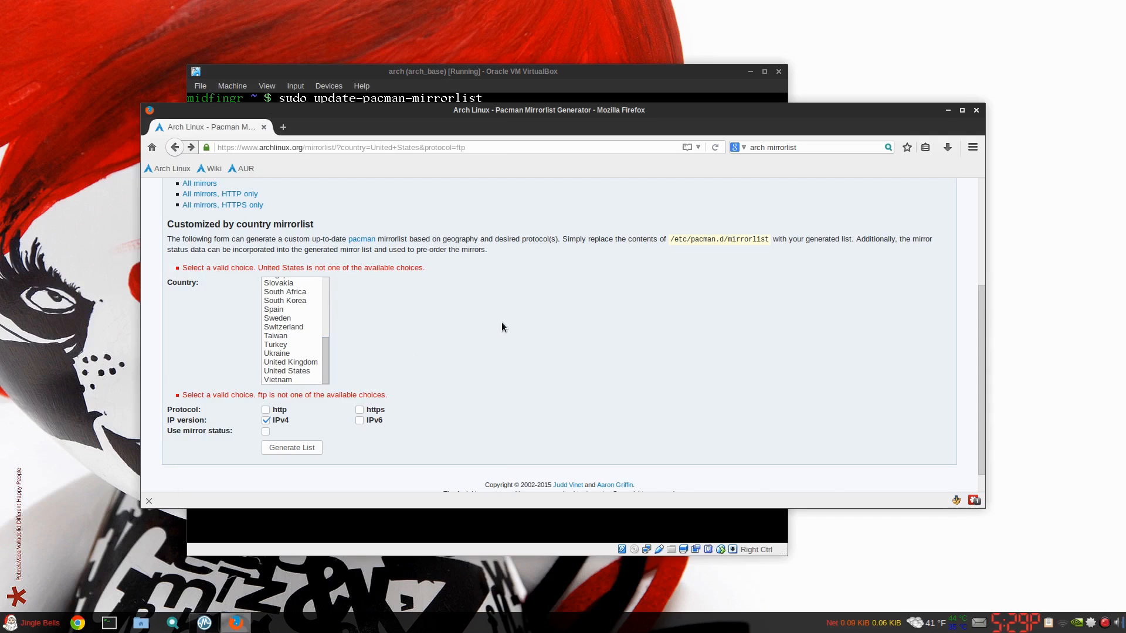
{"action": "mouse_move", "coordinate": [977, 113]}
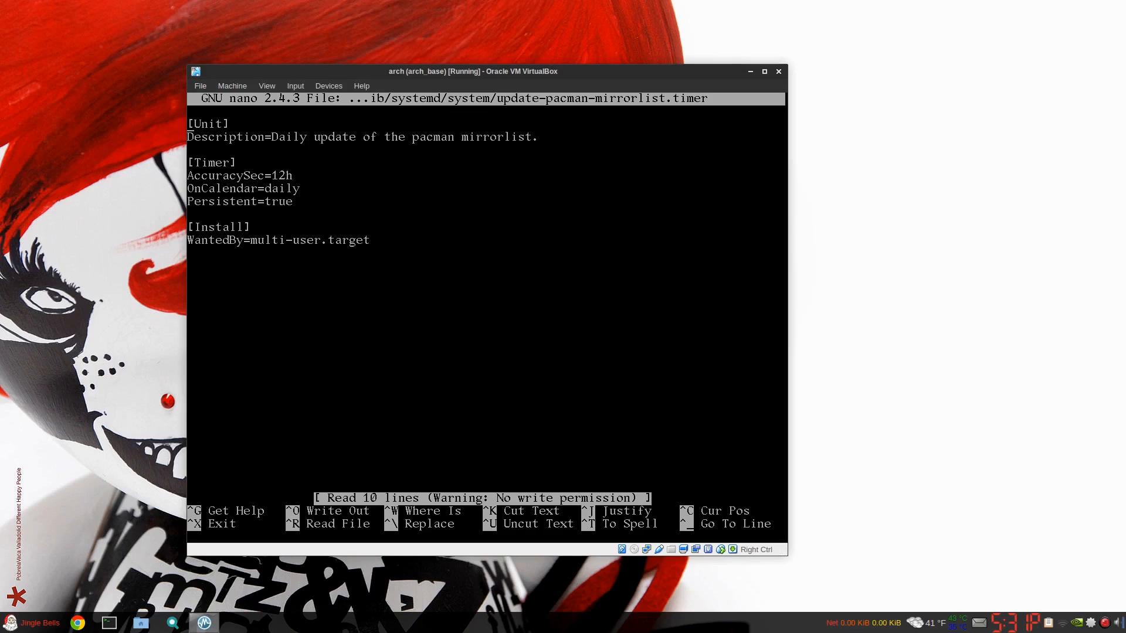
Step: Exit nano after reading update-pacman-mirrorlist.timer, returning to the shell prompt
{"action": "key", "text": "ctrl+x"}
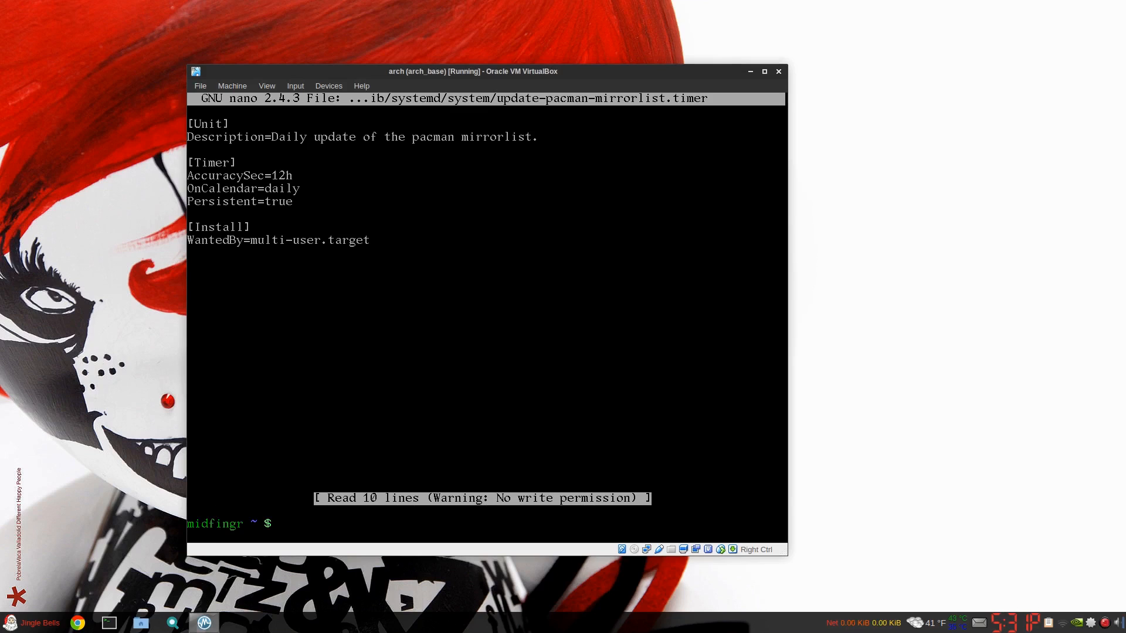